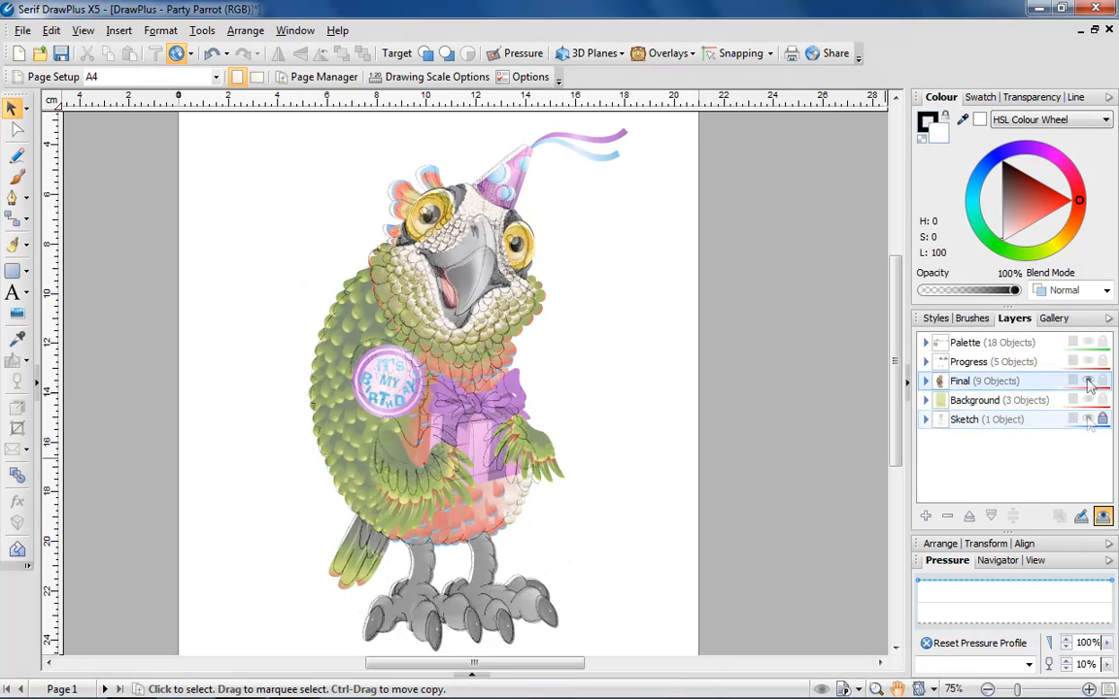
# - Show the Progress layer with the parrot's foot construction drawings and shaded grey talons
pyautogui.click(1088, 379)
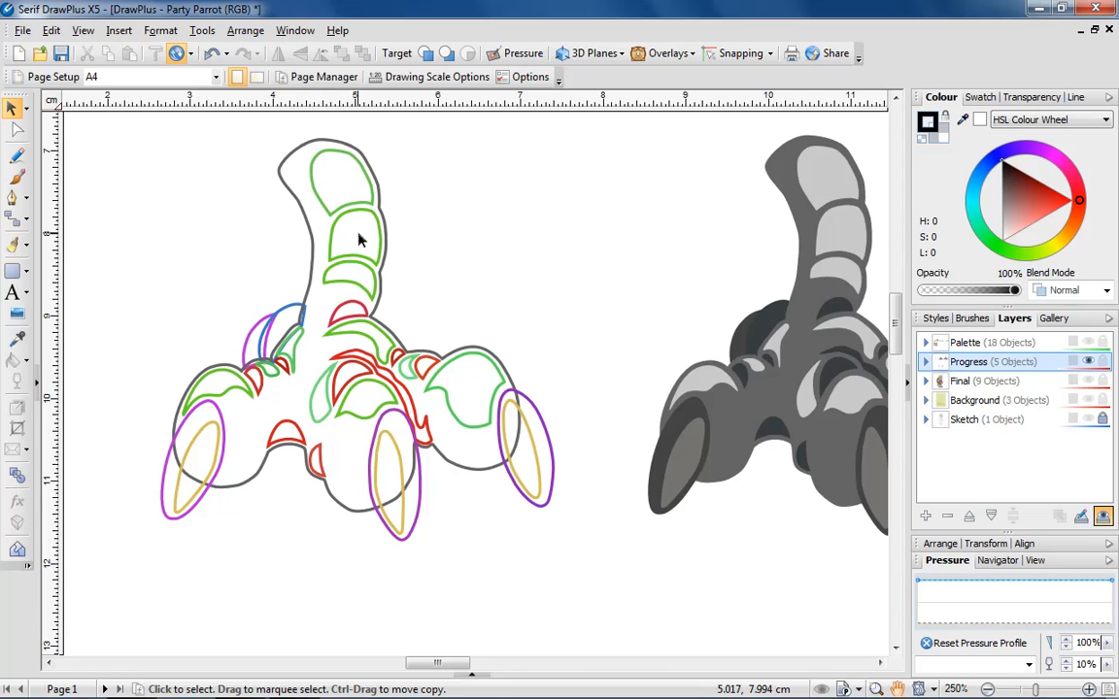
pyautogui.moveTo(313, 262)
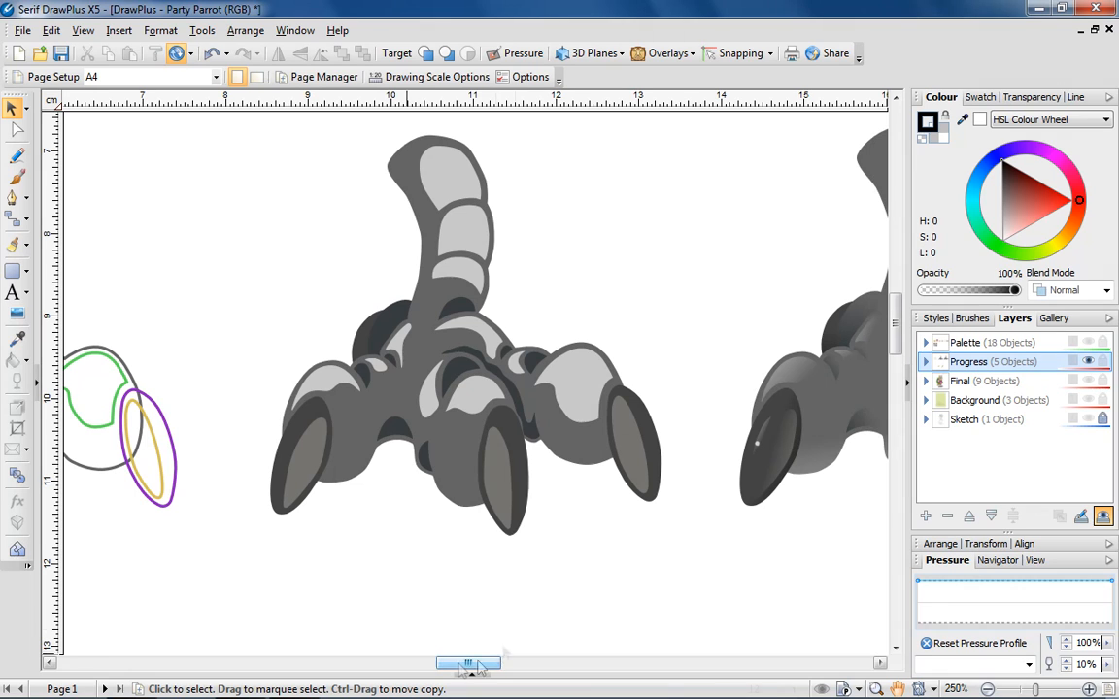
pyautogui.moveTo(586, 378)
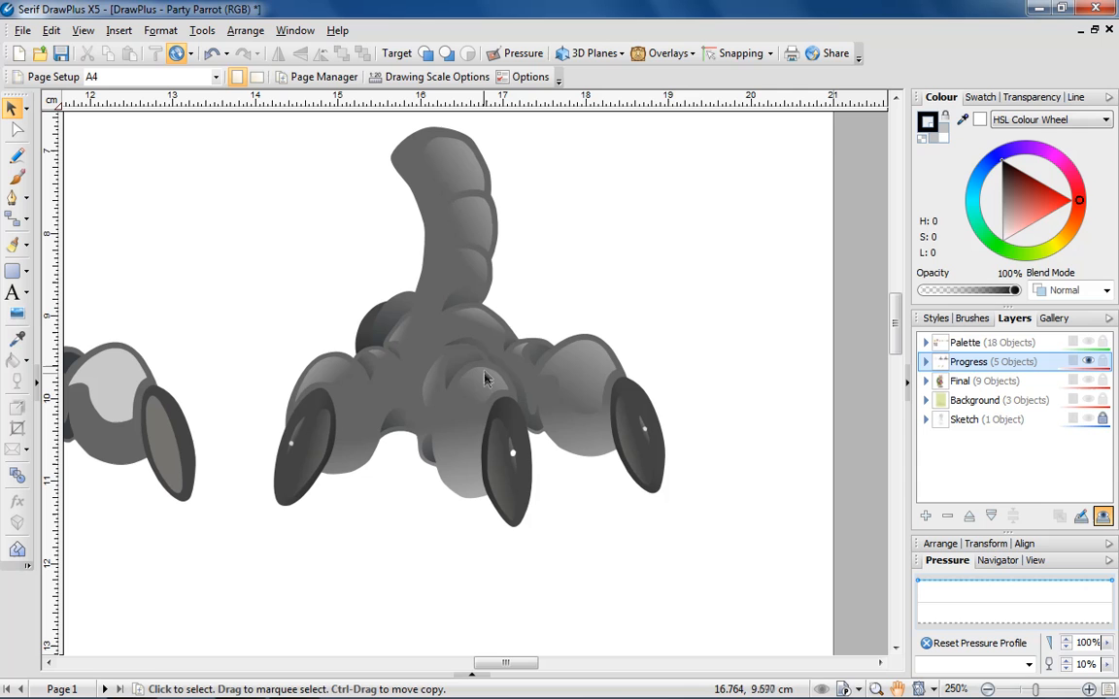
# - Draw the boot-shaped toe outline and reshape its top and left side with the Node tool
pyautogui.click(17, 175)
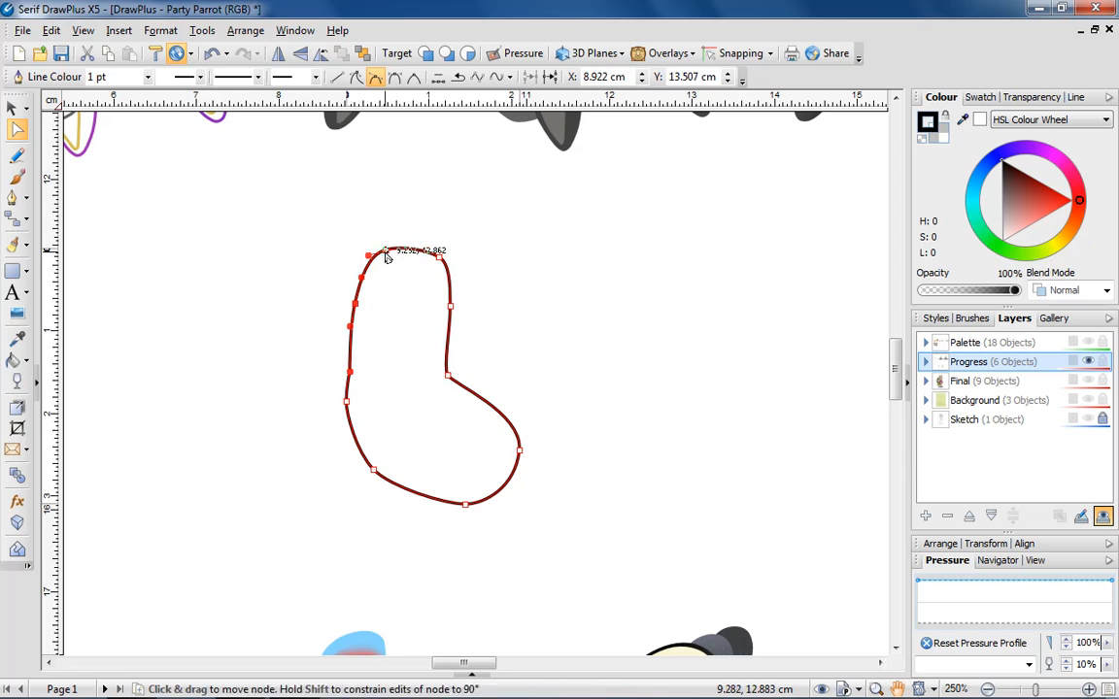
pyautogui.moveTo(368, 257); pyautogui.dragTo(346, 373)
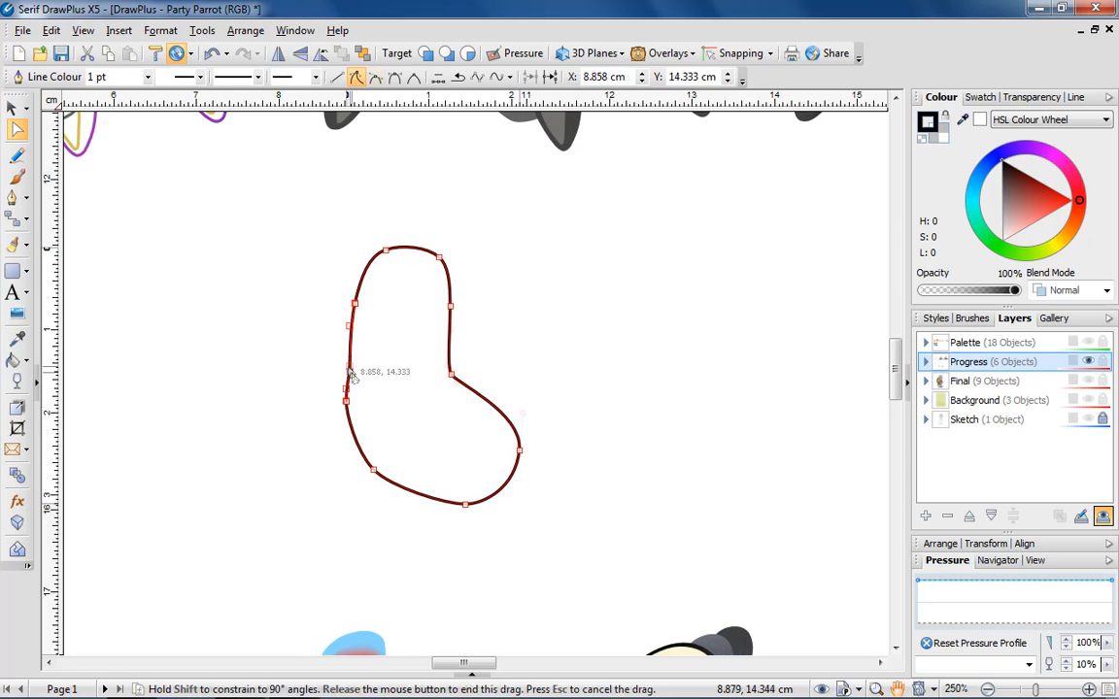
pyautogui.moveTo(351, 376); pyautogui.dragTo(359, 457)
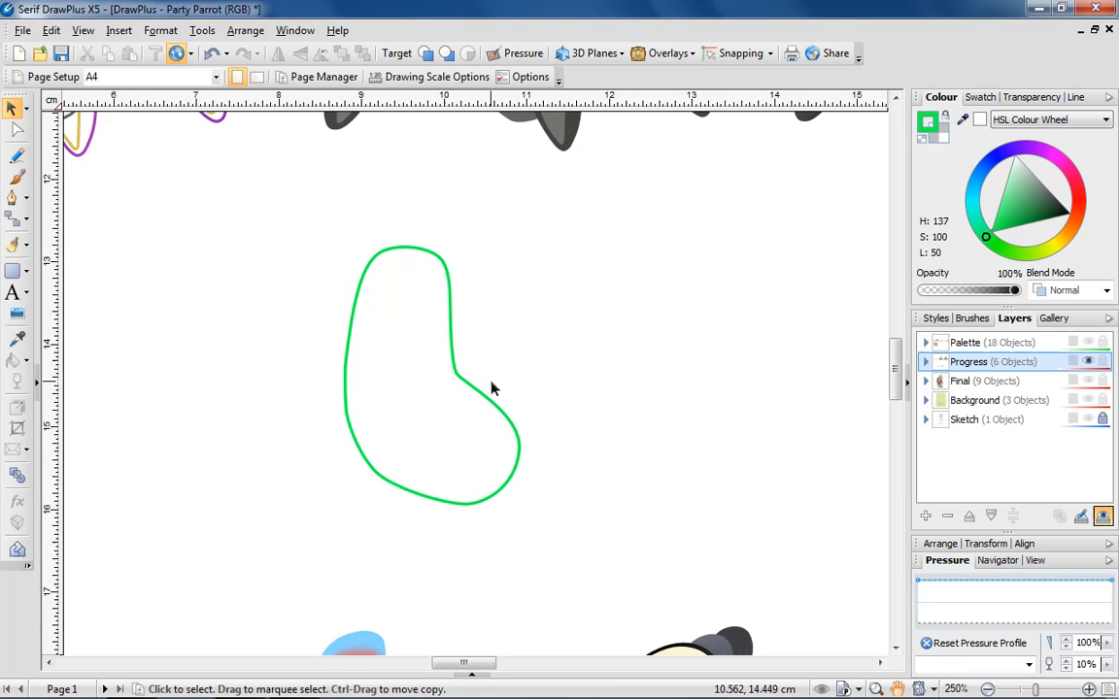
# - Draw two curved claw shapes inside the toe with the Pen tool
pyautogui.click(15, 198)
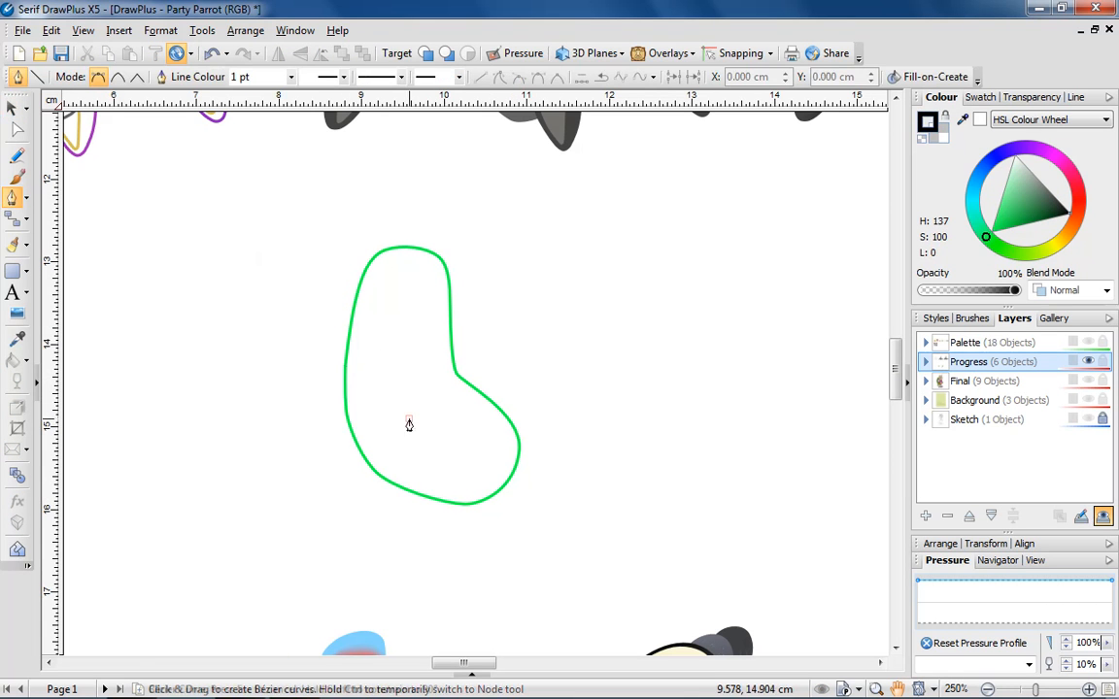
pyautogui.moveTo(408, 418); pyautogui.dragTo(476, 408)
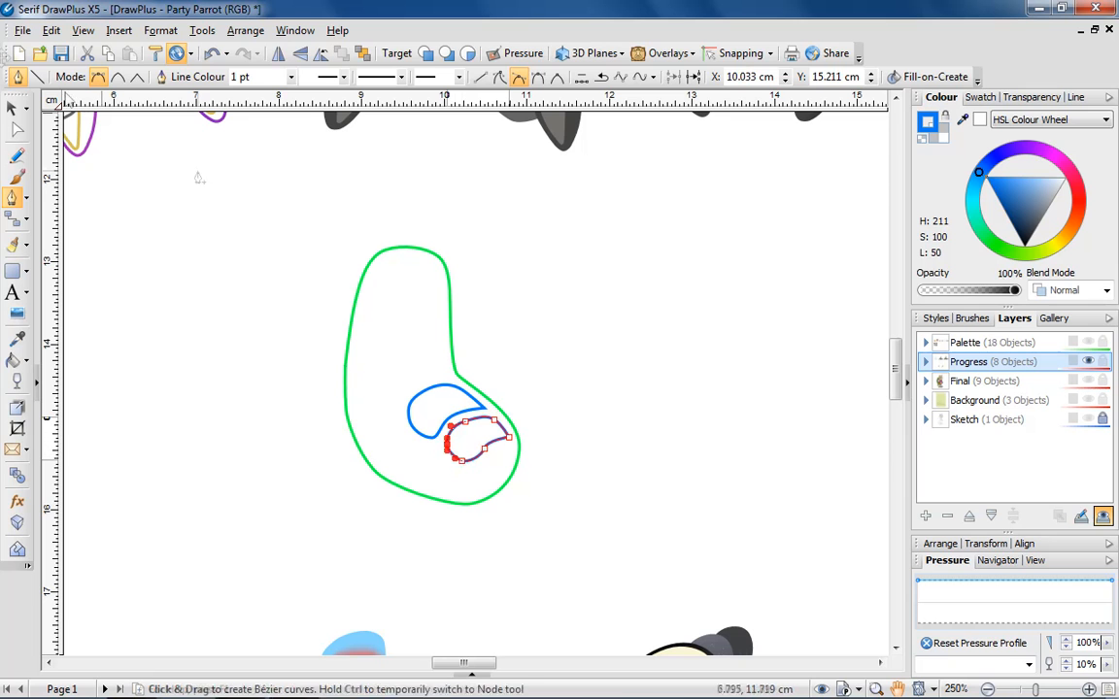
pyautogui.click(15, 108)
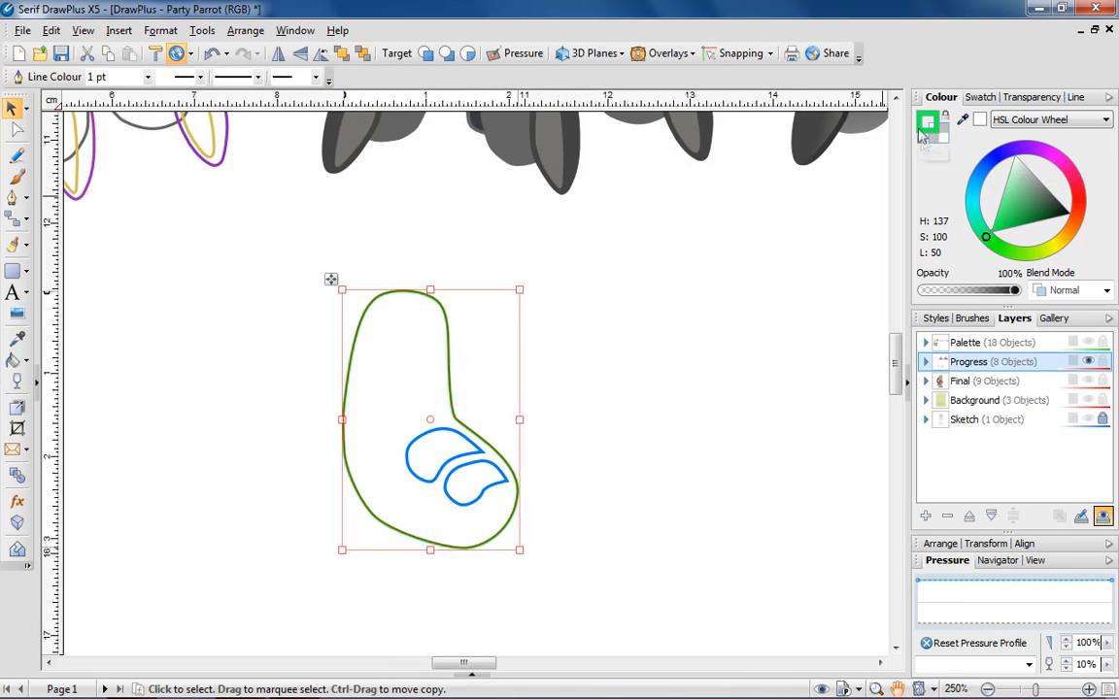
# - Fill the toe dark grey and both claws light grey, then refine the upper claw's curve
pyautogui.click(1039, 209)
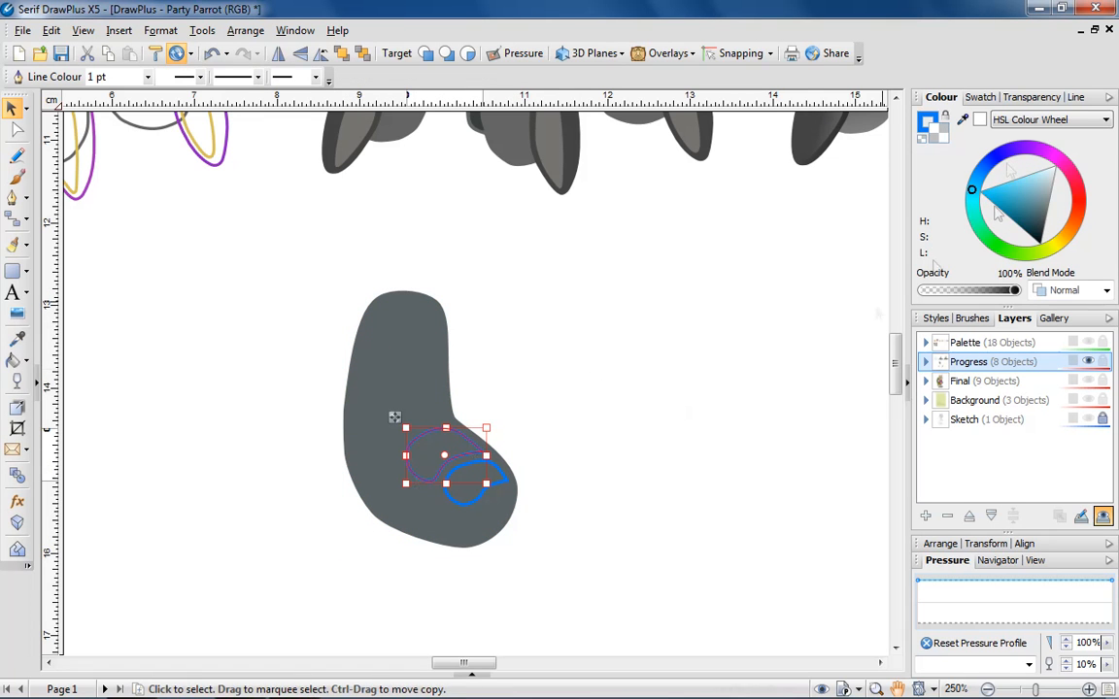
pyautogui.click(1026, 209)
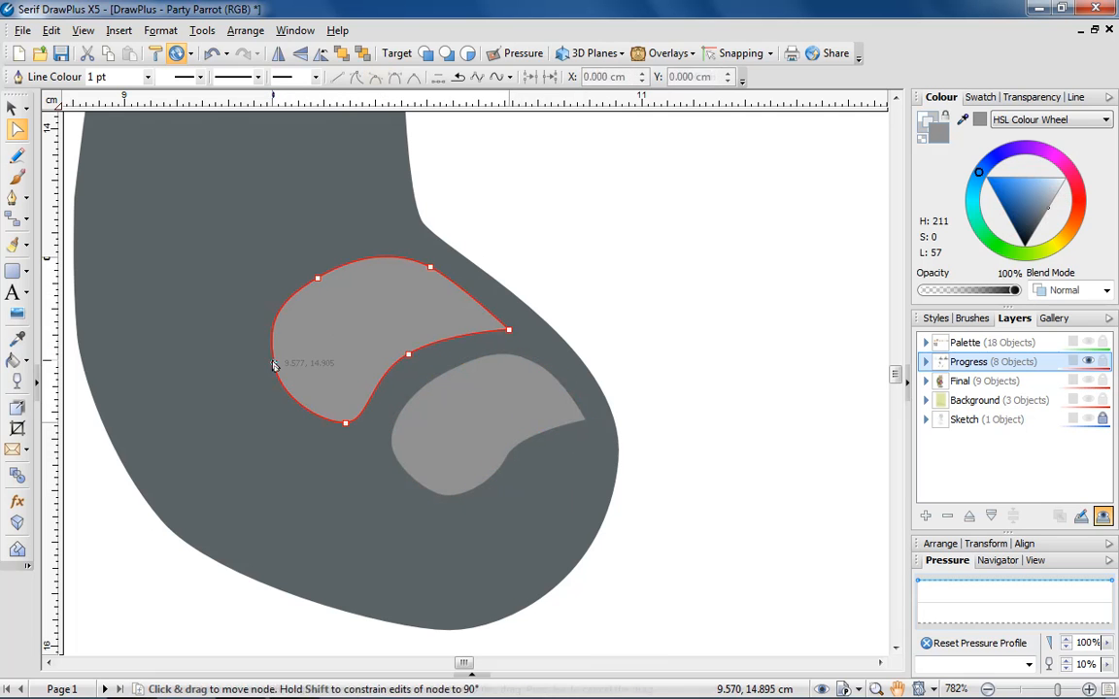
pyautogui.click(15, 109)
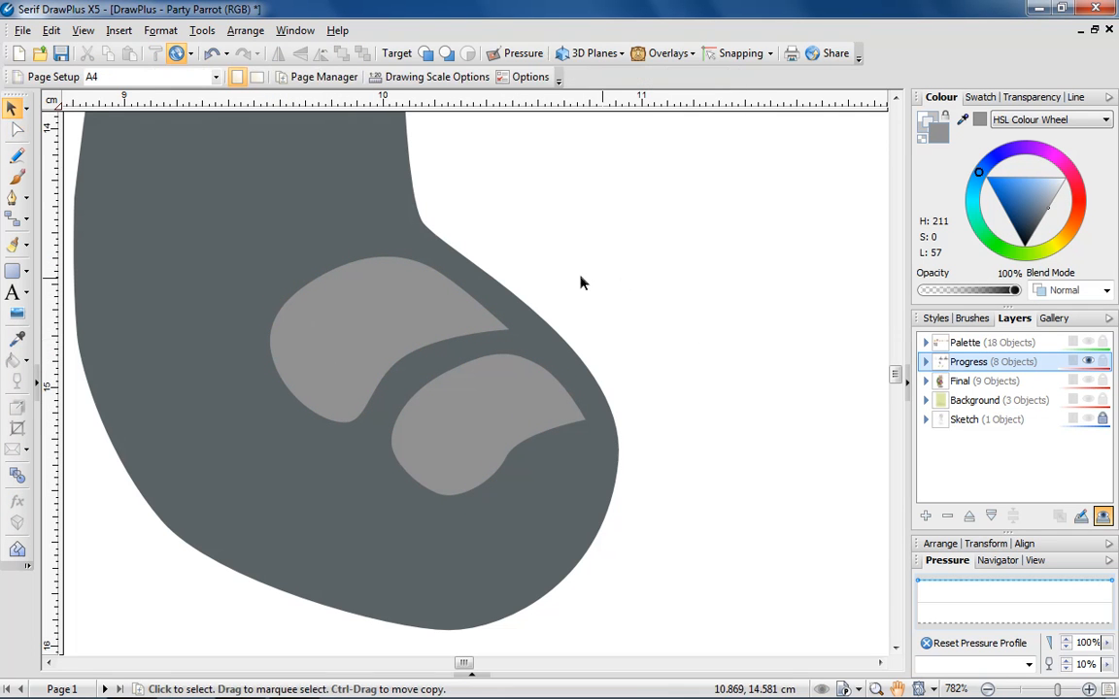
pyautogui.click(372, 320)
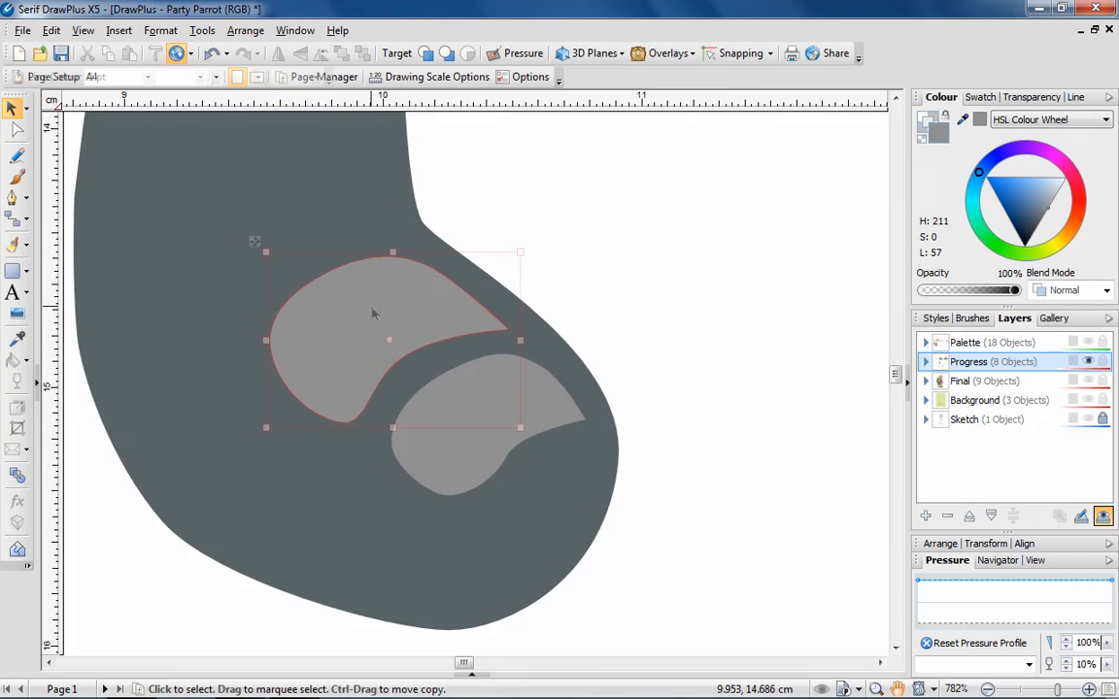
# - Give the upper claw a linear transparency and tune its start and end handles so it fades into the toe
pyautogui.click(15, 381)
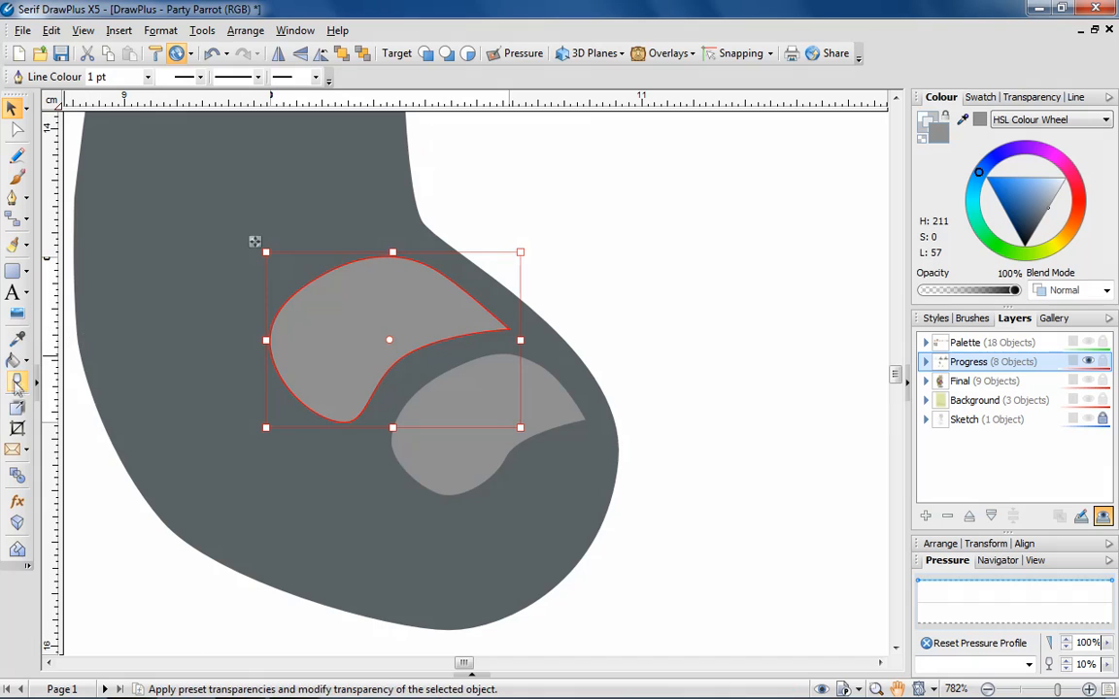
pyautogui.click(15, 381)
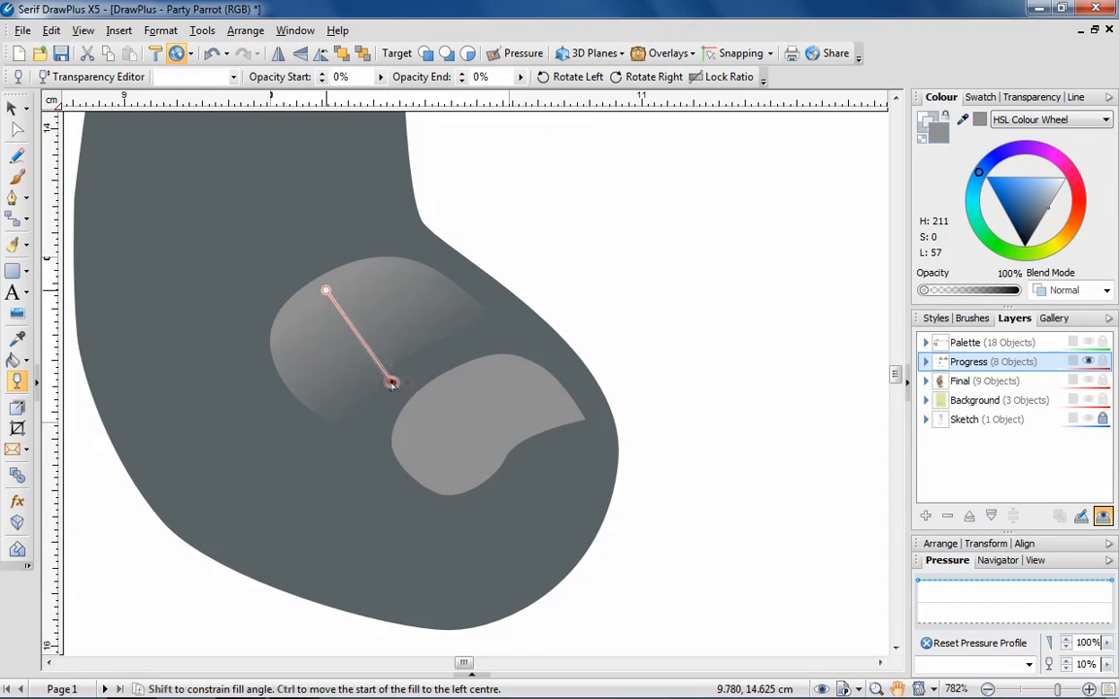
pyautogui.moveTo(326, 291); pyautogui.dragTo(350, 272)
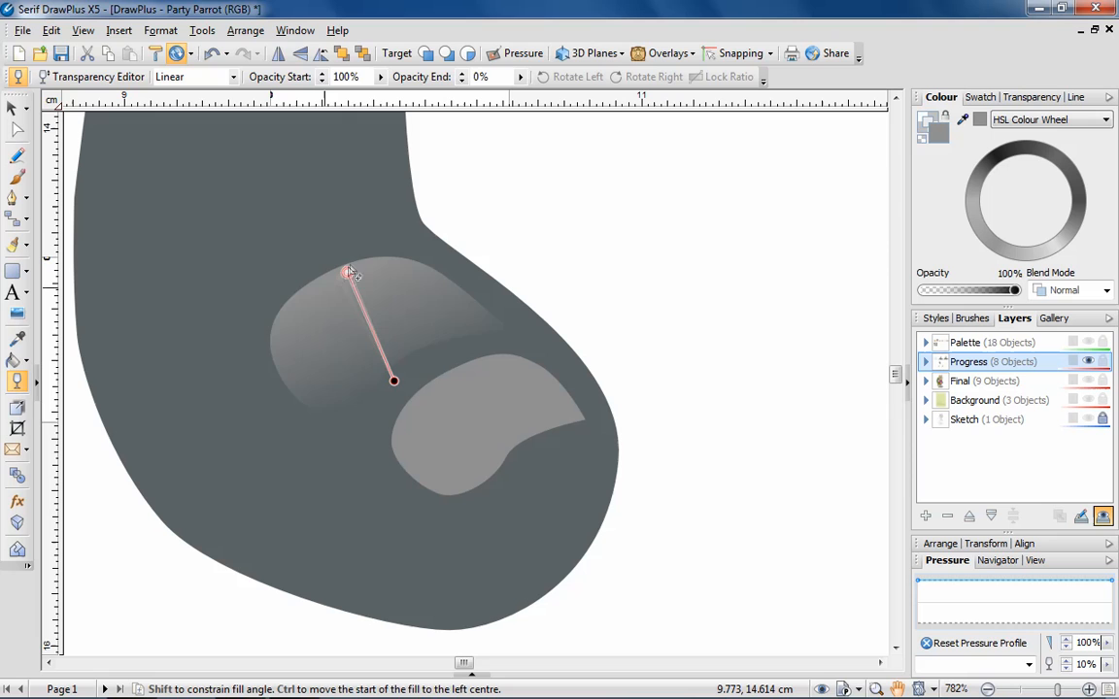
pyautogui.moveTo(350, 272); pyautogui.dragTo(338, 255)
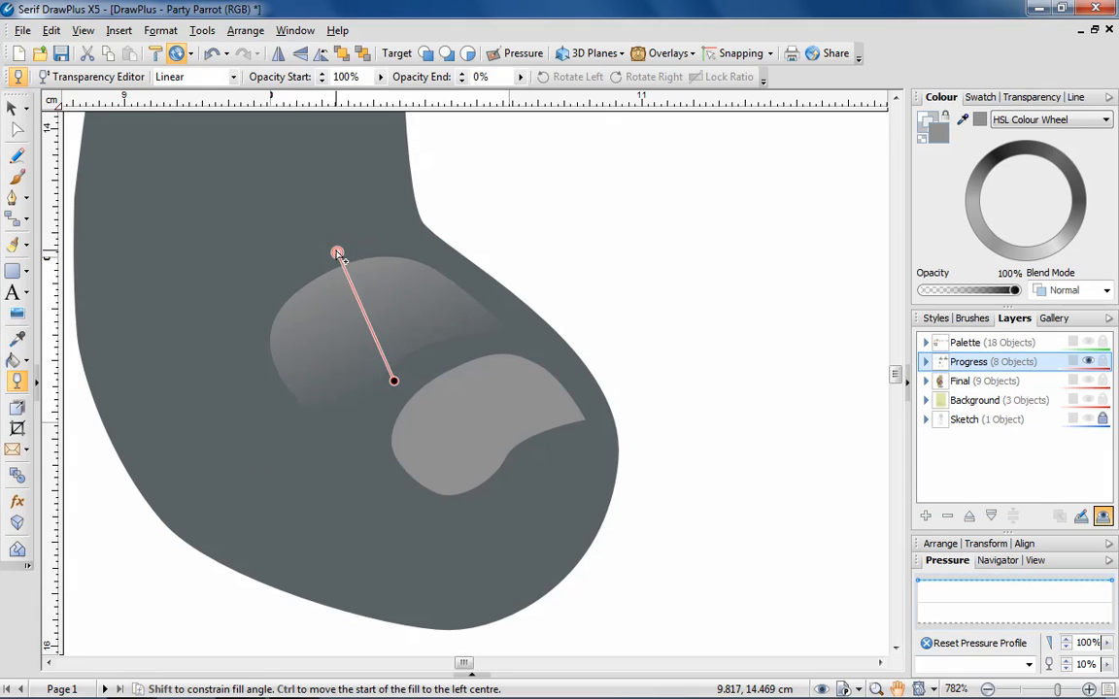
pyautogui.moveTo(392, 381); pyautogui.dragTo(392, 367)
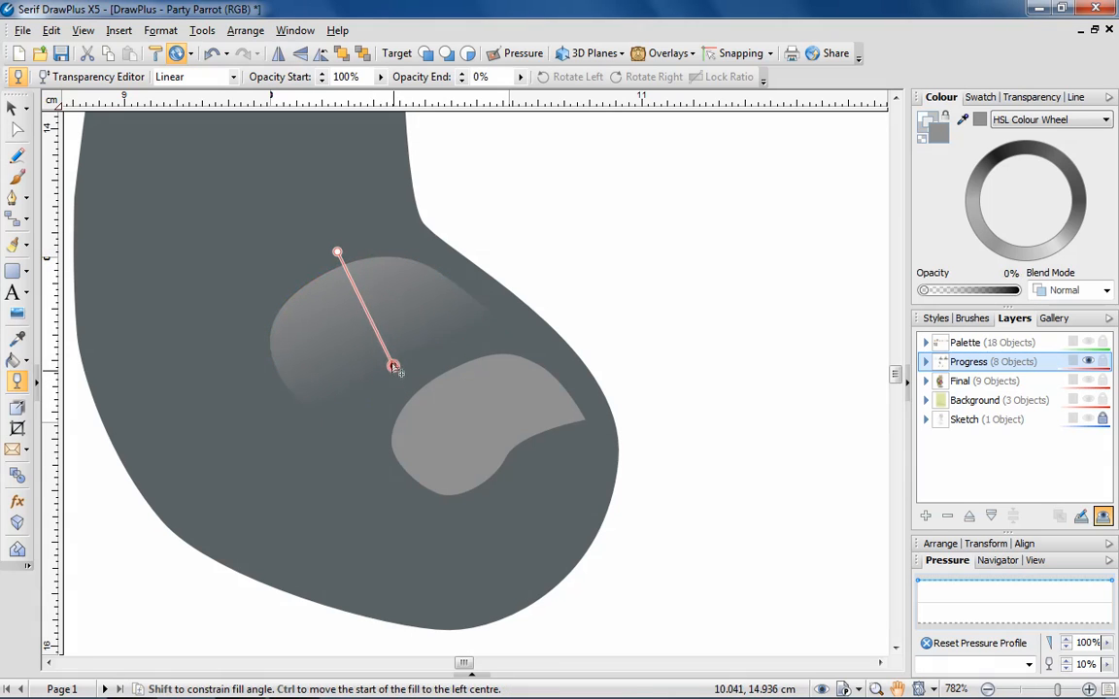
pyautogui.moveTo(392, 367); pyautogui.dragTo(359, 377)
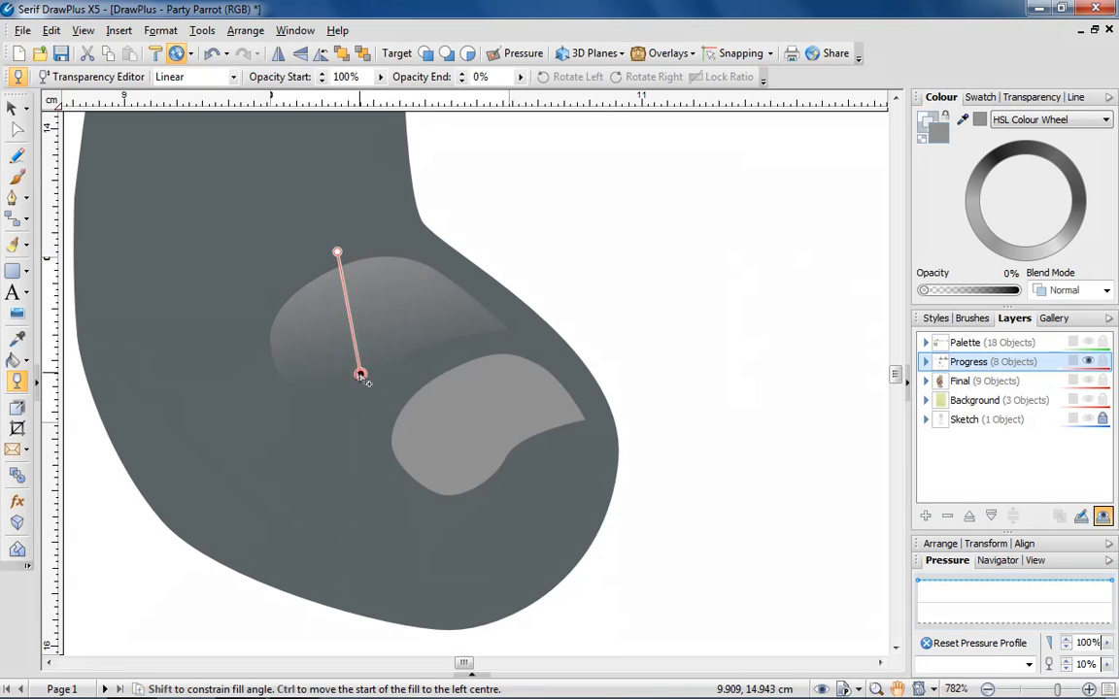
pyautogui.moveTo(359, 377); pyautogui.dragTo(389, 350)
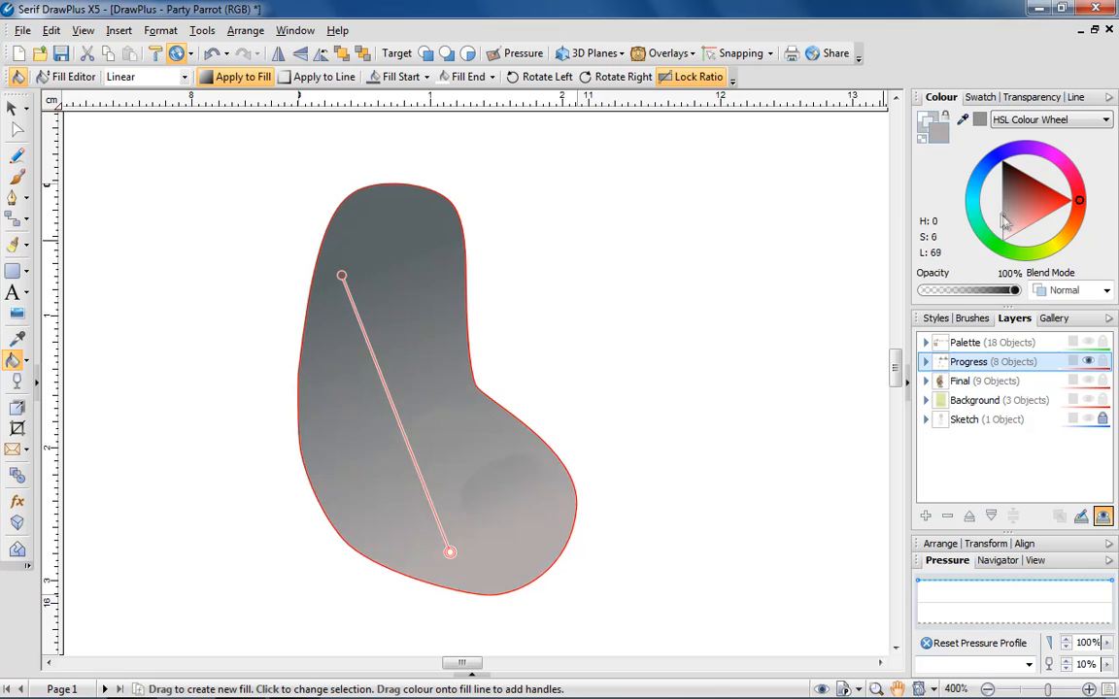
# - Darken the toe's grey gradient and run its fill path diagonally across the toe
pyautogui.click(991, 191)
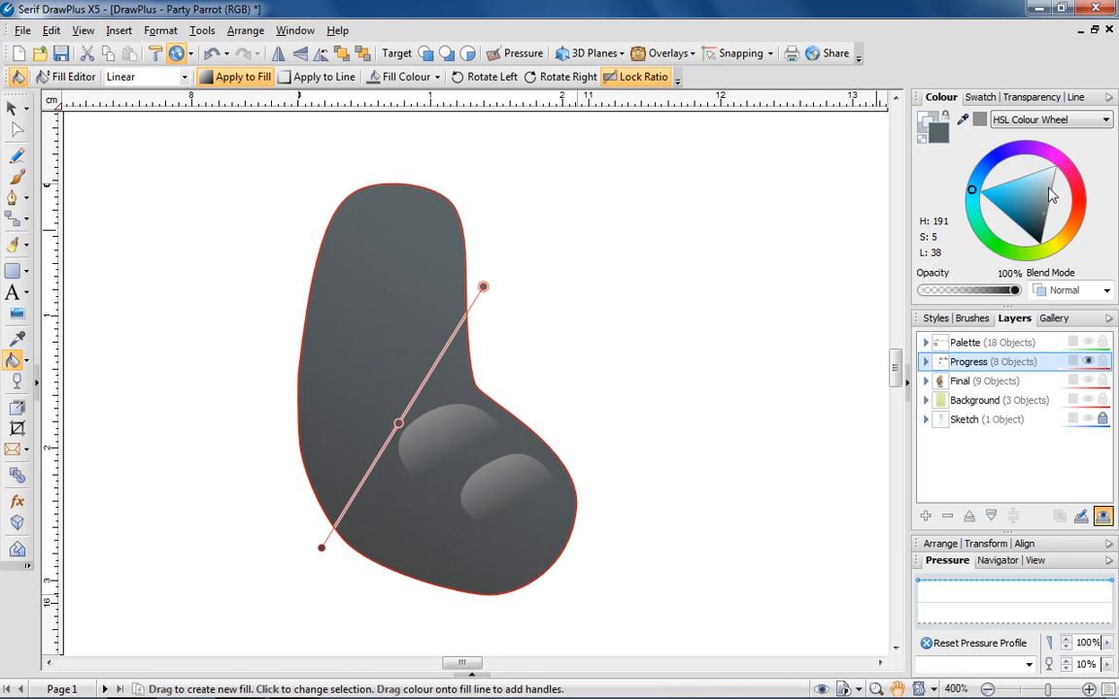
pyautogui.moveTo(482, 285); pyautogui.dragTo(447, 248)
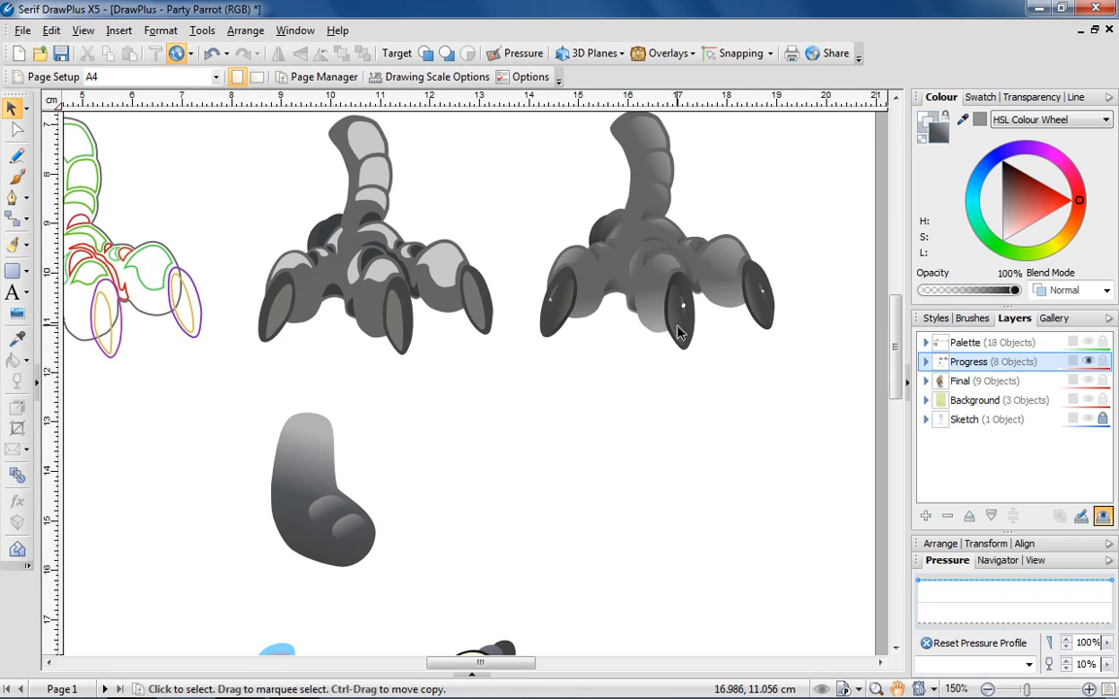
pyautogui.moveTo(394, 458)
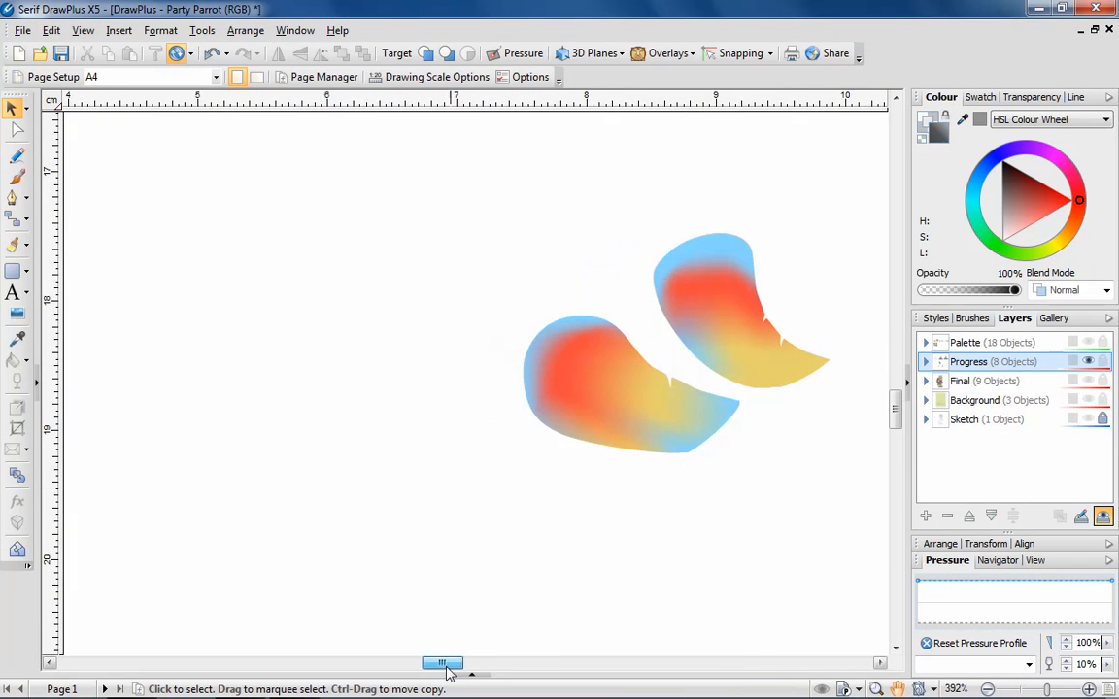
pyautogui.moveTo(15, 198)
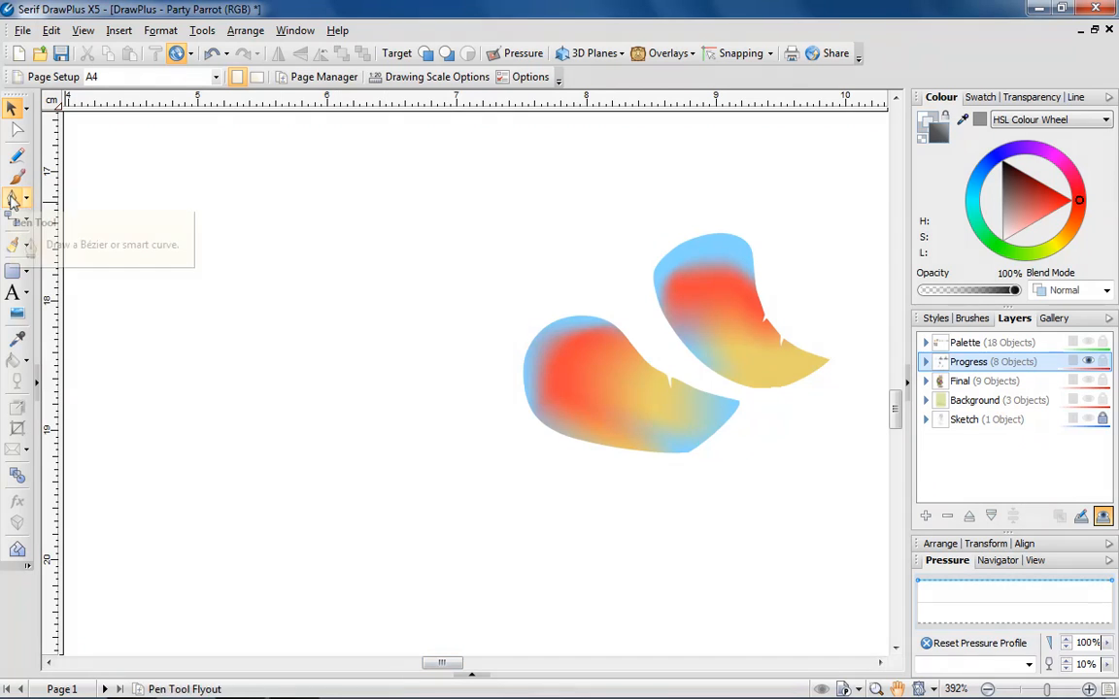
# - Bring the mesh-filled feathers into view and choose the Pen tool for drawing curves
pyautogui.click(15, 198)
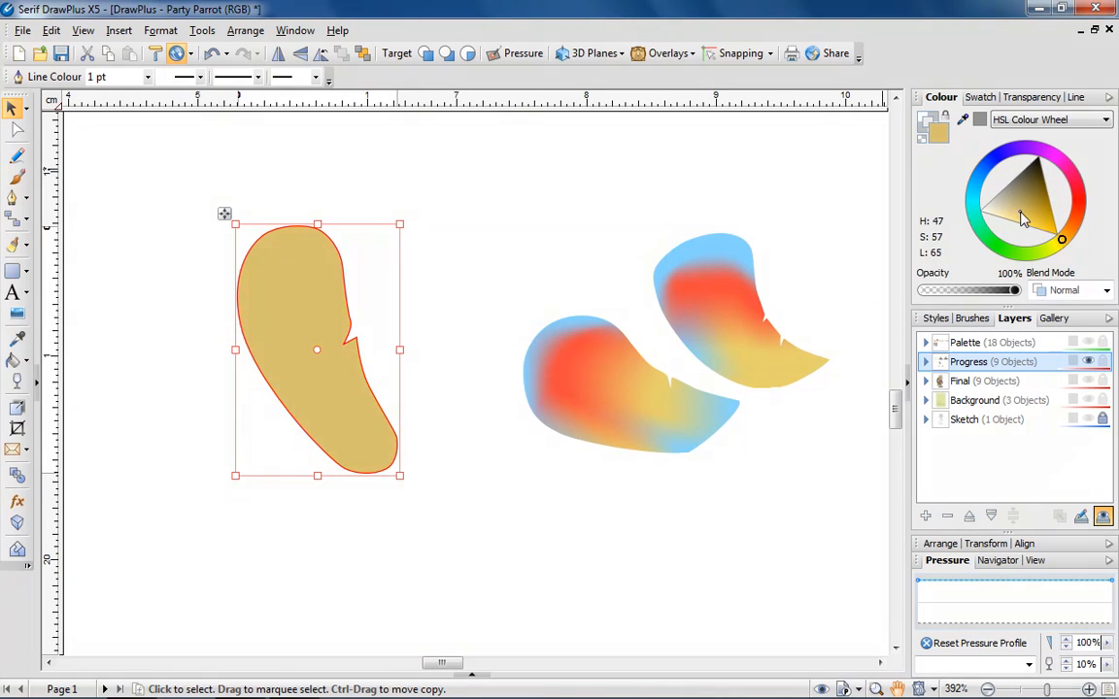
# - Saturate the new feather's tan fill and convert it to a mesh fill
pyautogui.click(1025, 217)
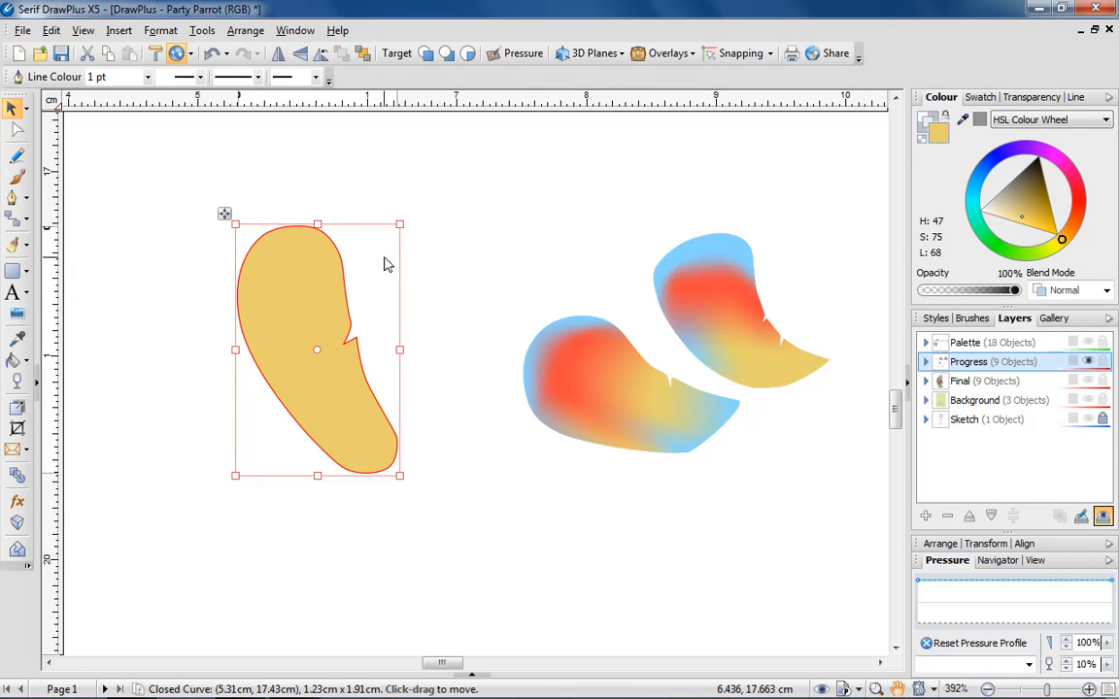
pyautogui.click(16, 359)
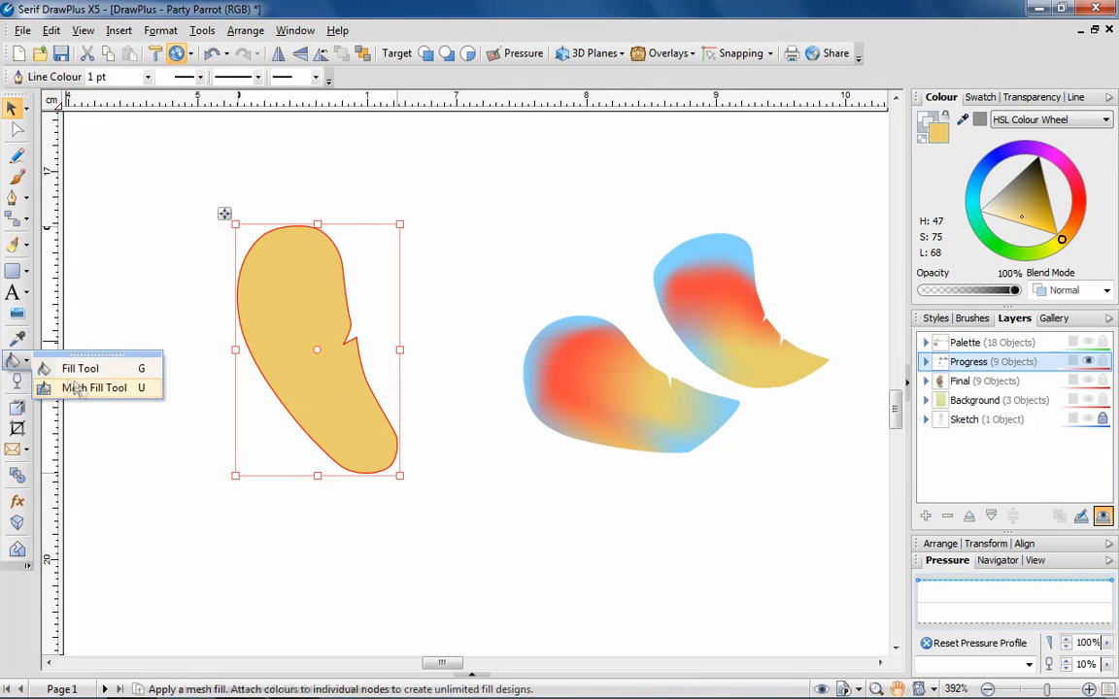
pyautogui.click(93, 388)
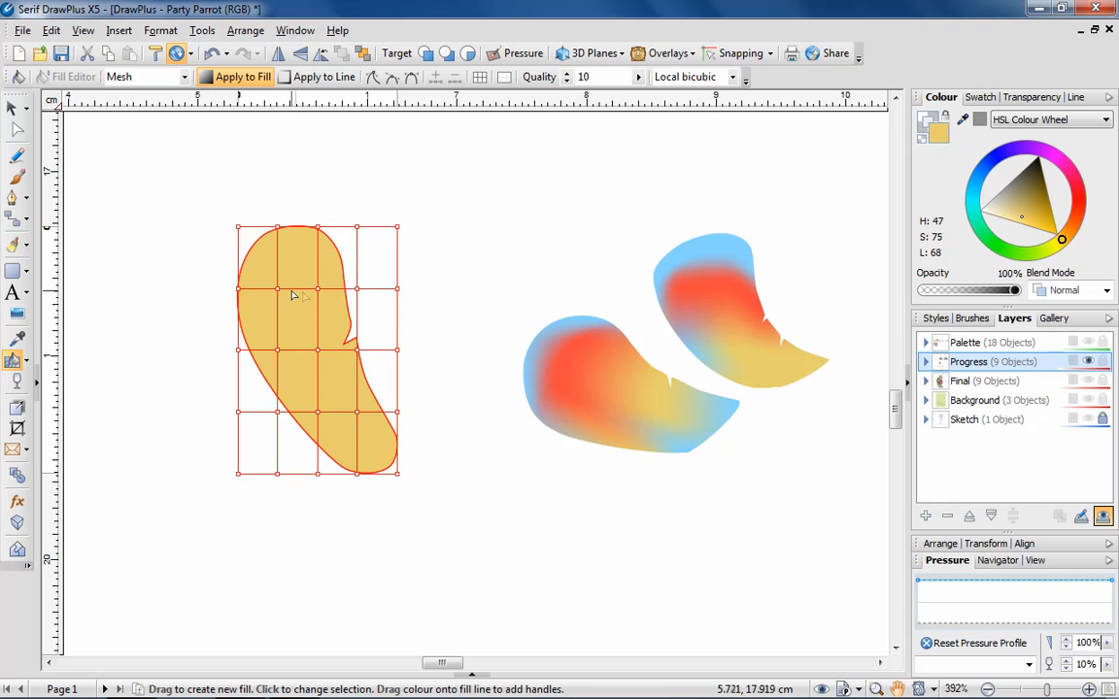
pyautogui.moveTo(204, 210)
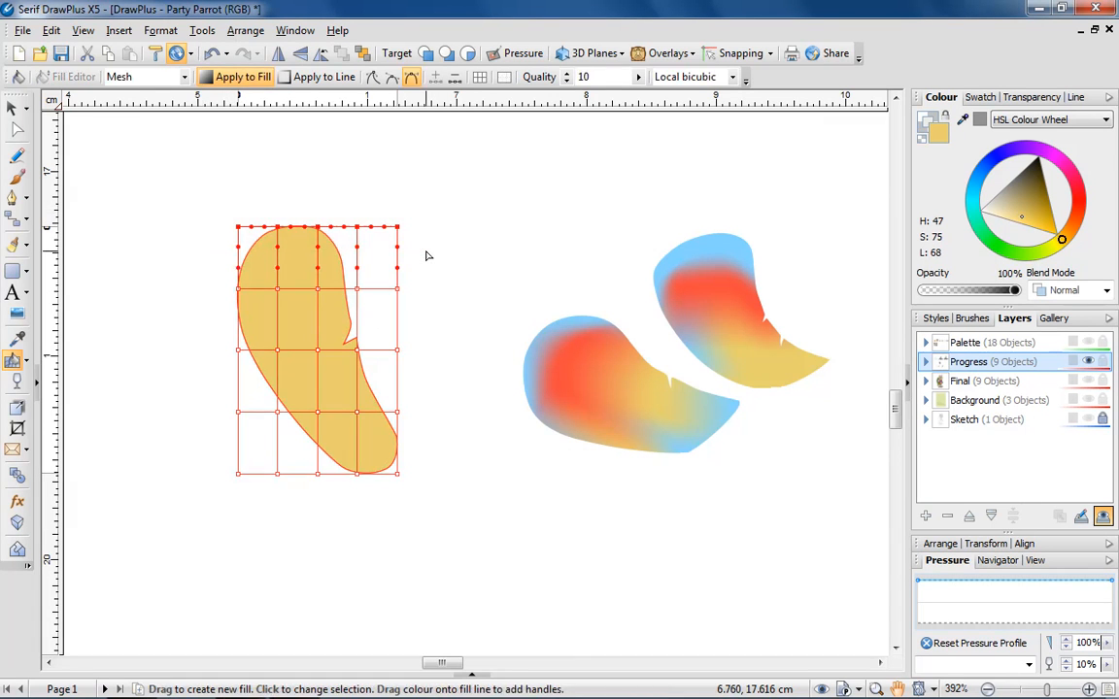
# - Colour the feather's tip mesh nodes blue and its central nodes red
pyautogui.click(975, 192)
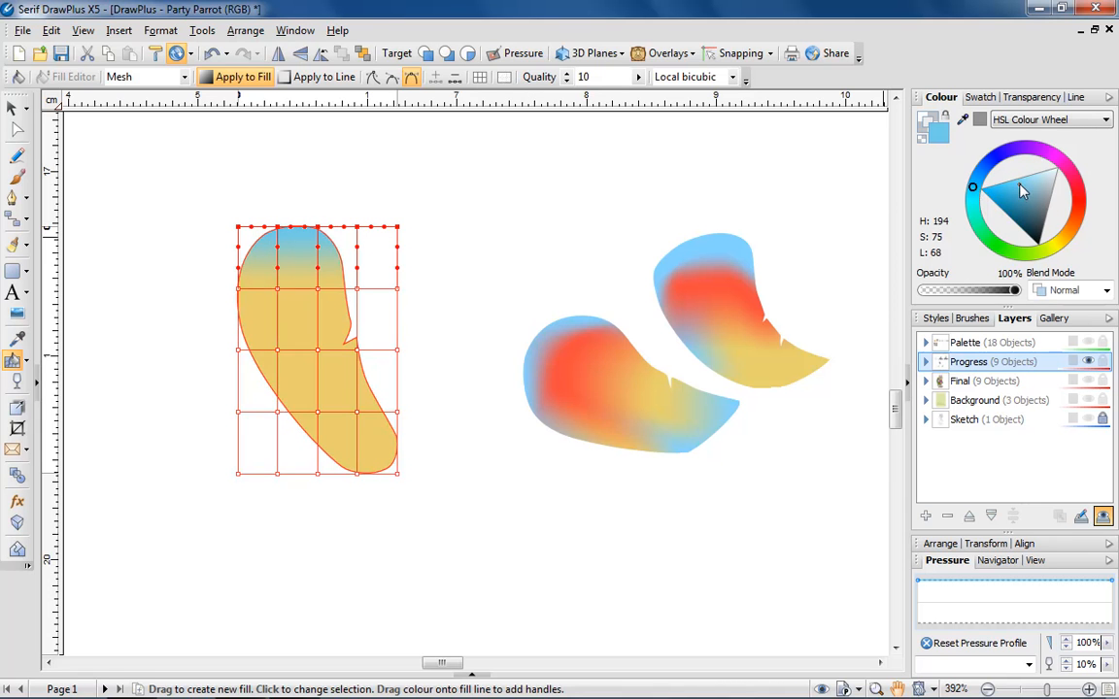
pyautogui.click(1008, 187)
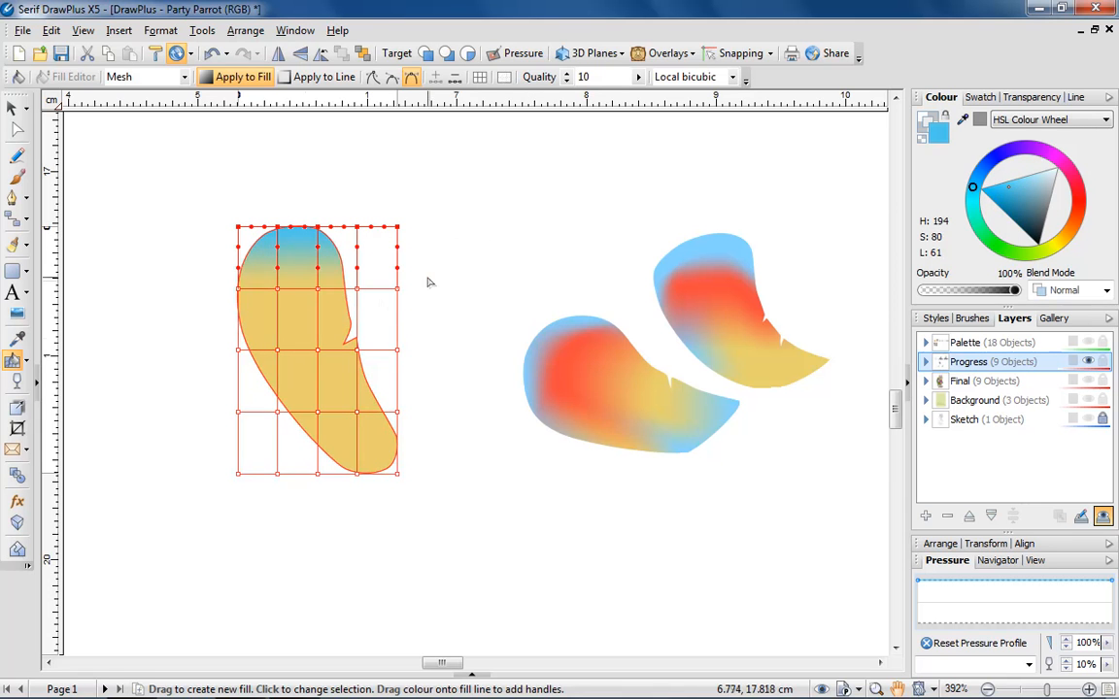
pyautogui.click(1078, 200)
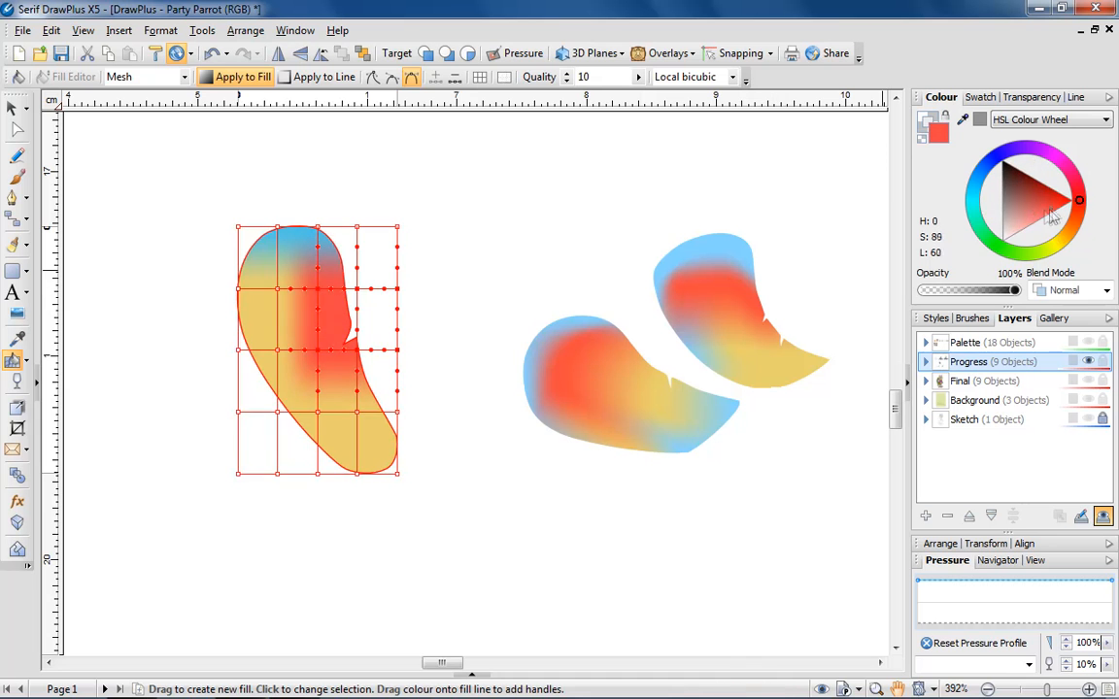
pyautogui.click(971, 200)
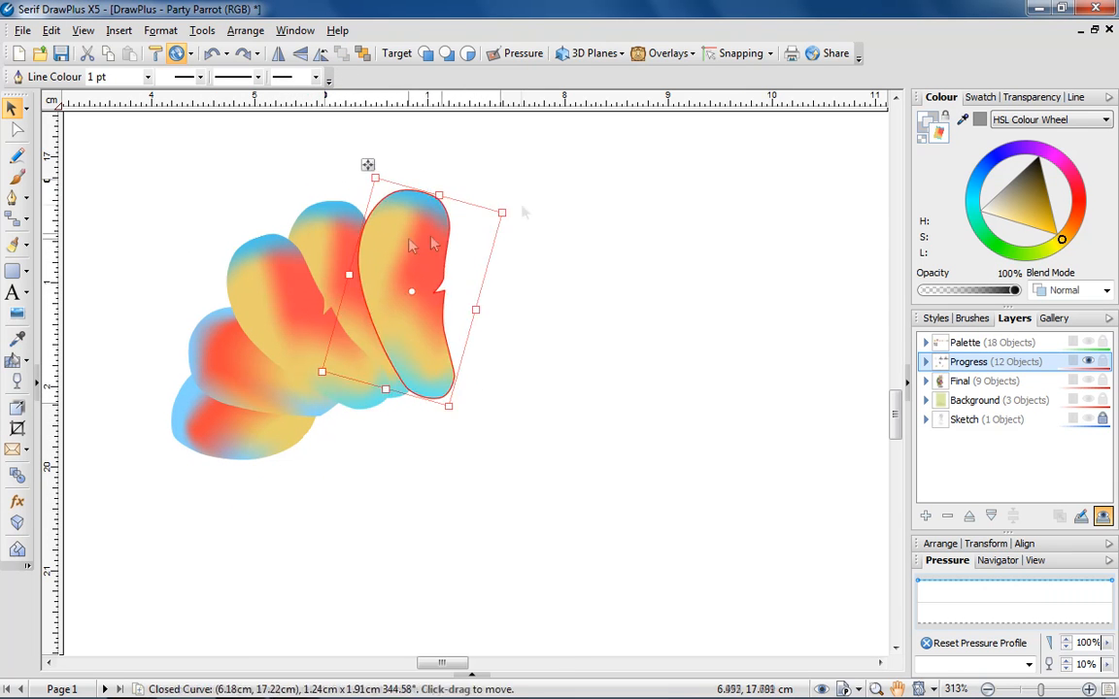
# - Recolour the front feather's mesh with yellow-green tones and select the whole feather fan
pyautogui.click(16, 362)
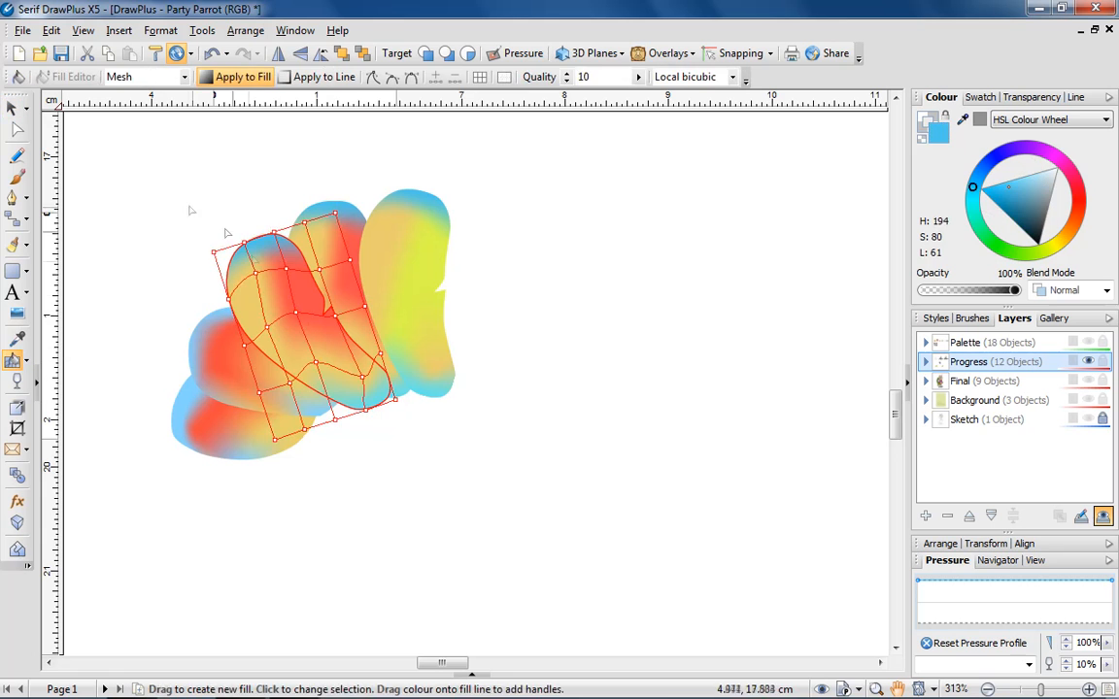
pyautogui.click(16, 109)
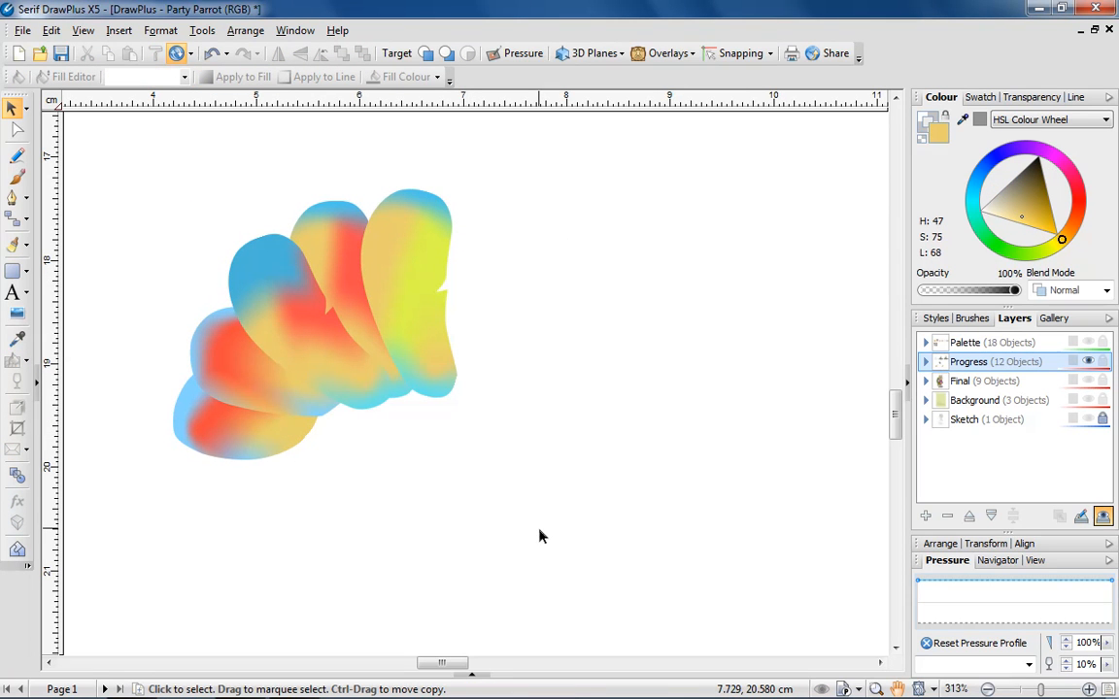
pyautogui.moveTo(542, 536); pyautogui.dragTo(124, 140)
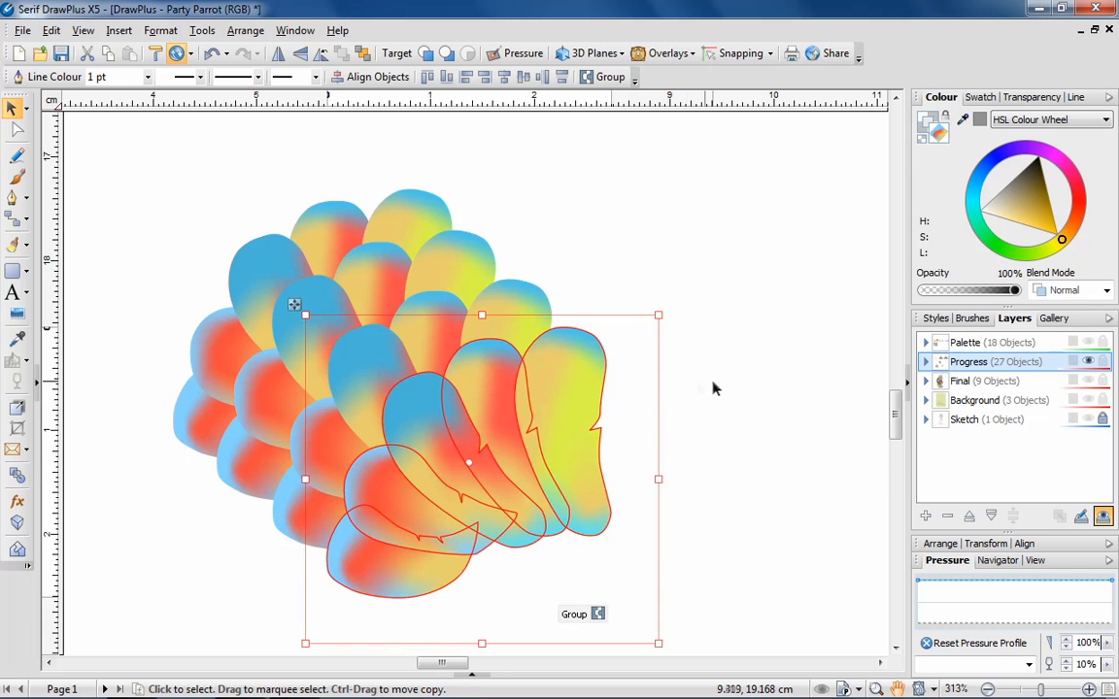
# - Group the copied feathers so the fan can be layered into overlapping plumage rows
pyautogui.click(689, 380)
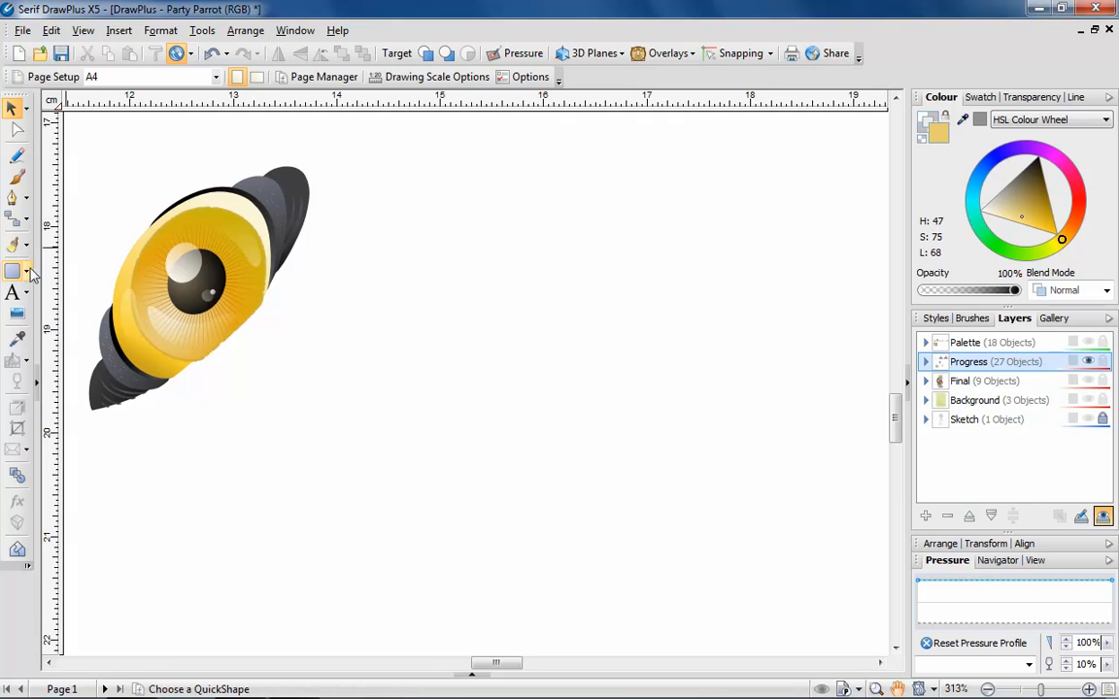
# - Draw the eye oval, brighten its yellow and apply a linear fill fading to white at the bottom
pyautogui.click(13, 272)
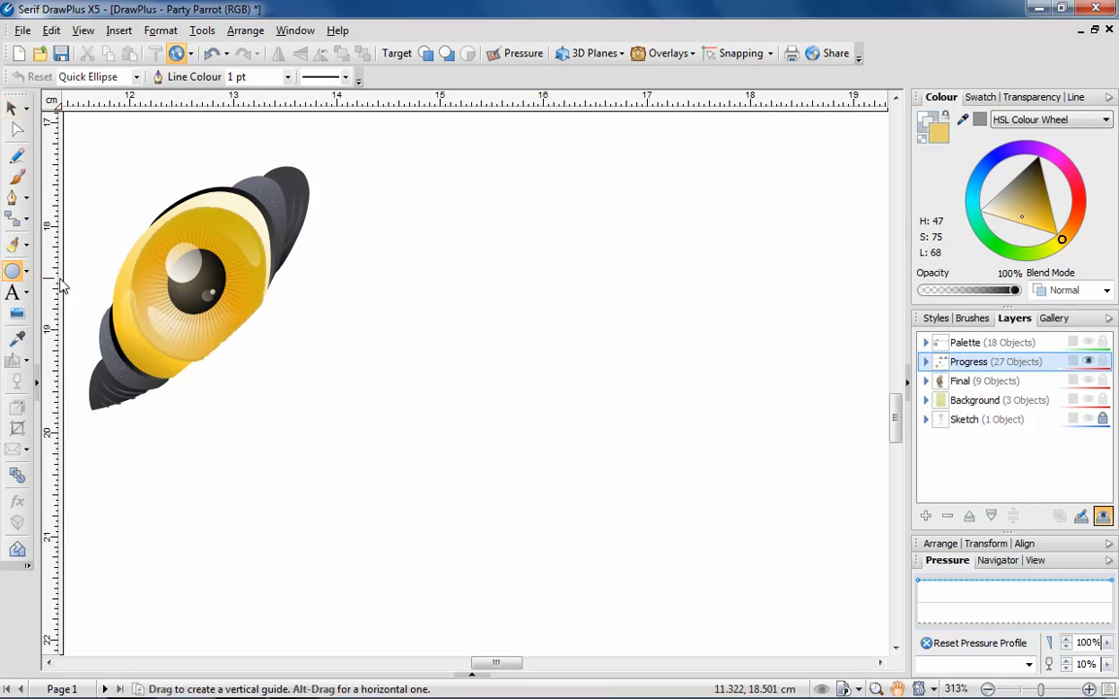
pyautogui.moveTo(369, 251); pyautogui.dragTo(494, 376)
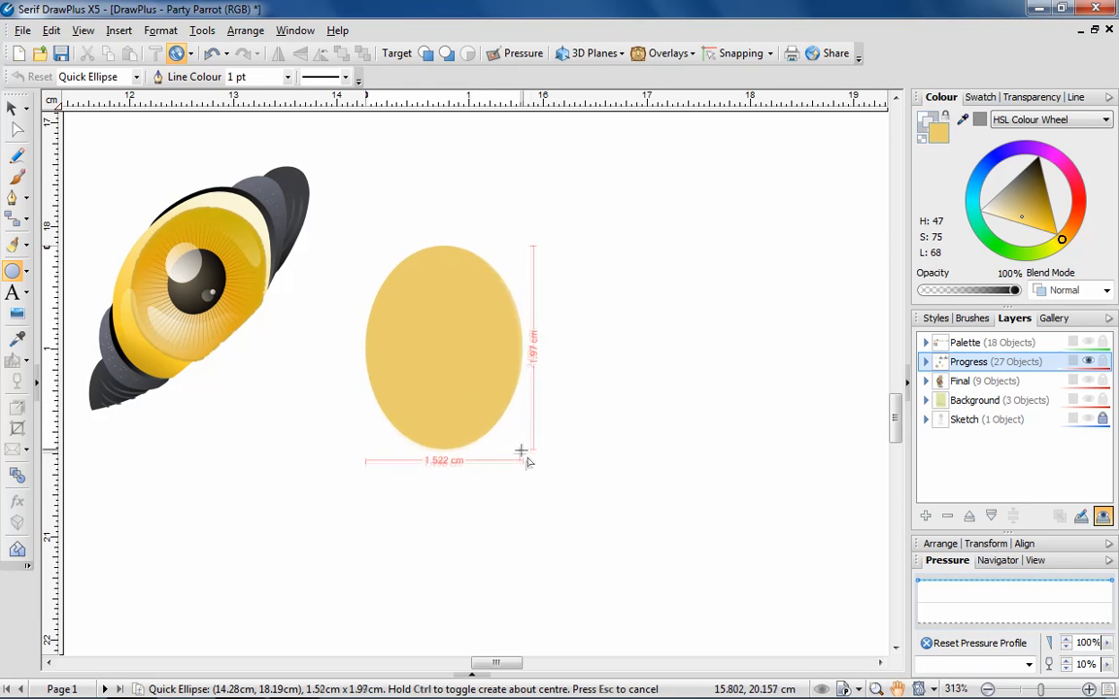
pyautogui.moveTo(365, 245); pyautogui.dragTo(532, 439)
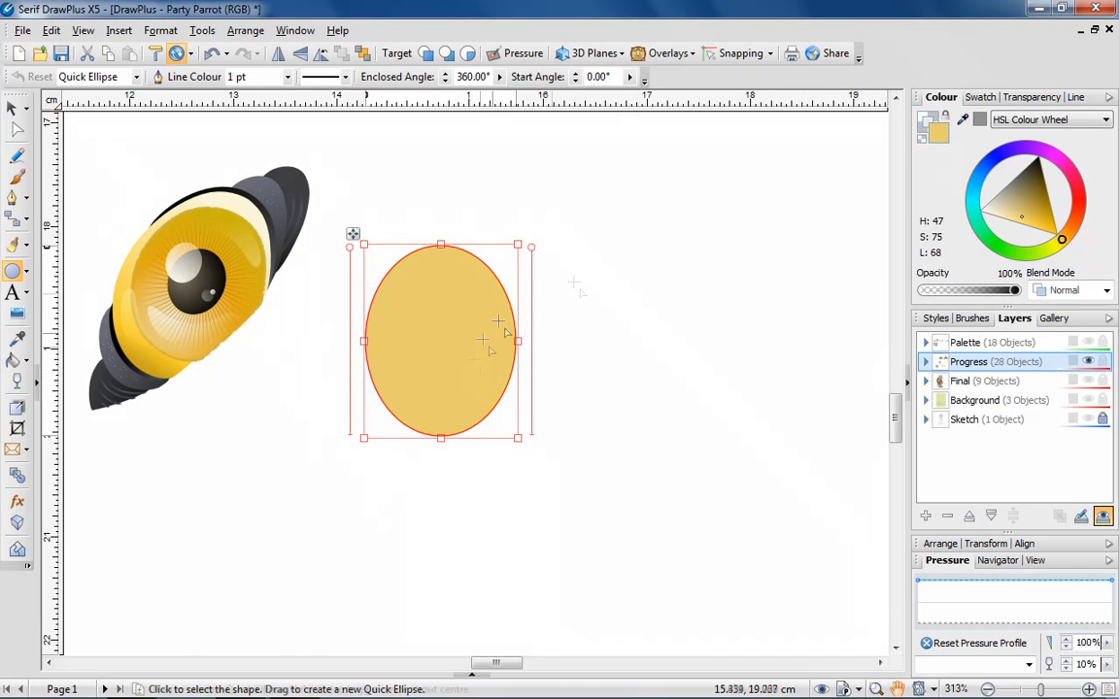
pyautogui.click(1037, 229)
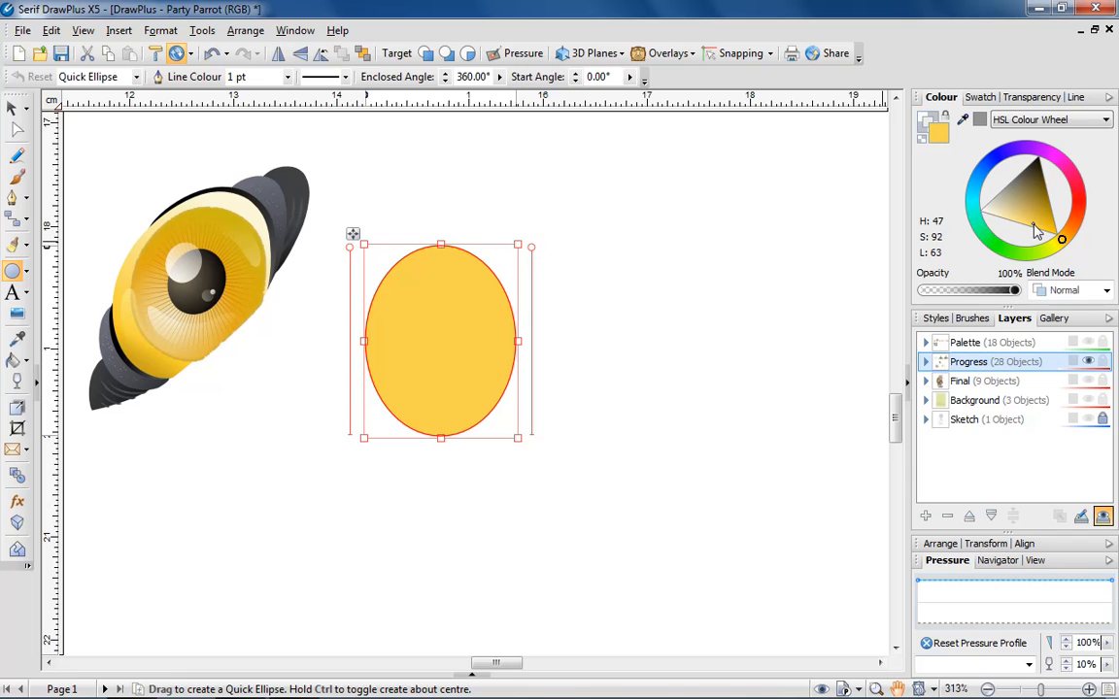
pyautogui.moveTo(18, 338)
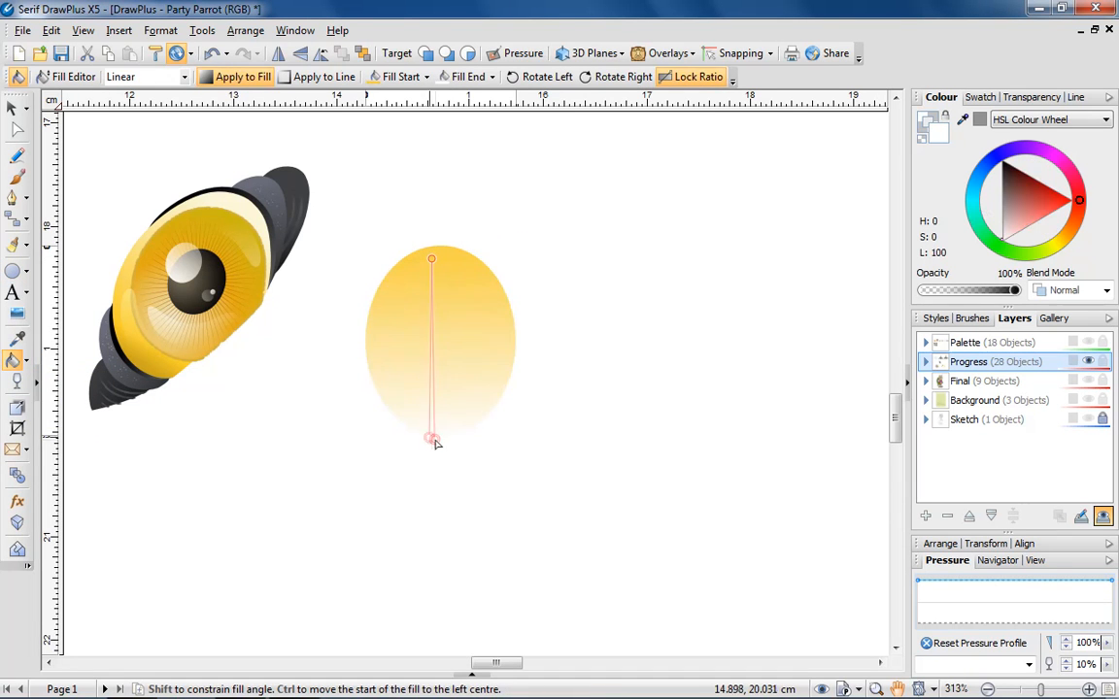
pyautogui.moveTo(431, 439); pyautogui.dragTo(482, 247)
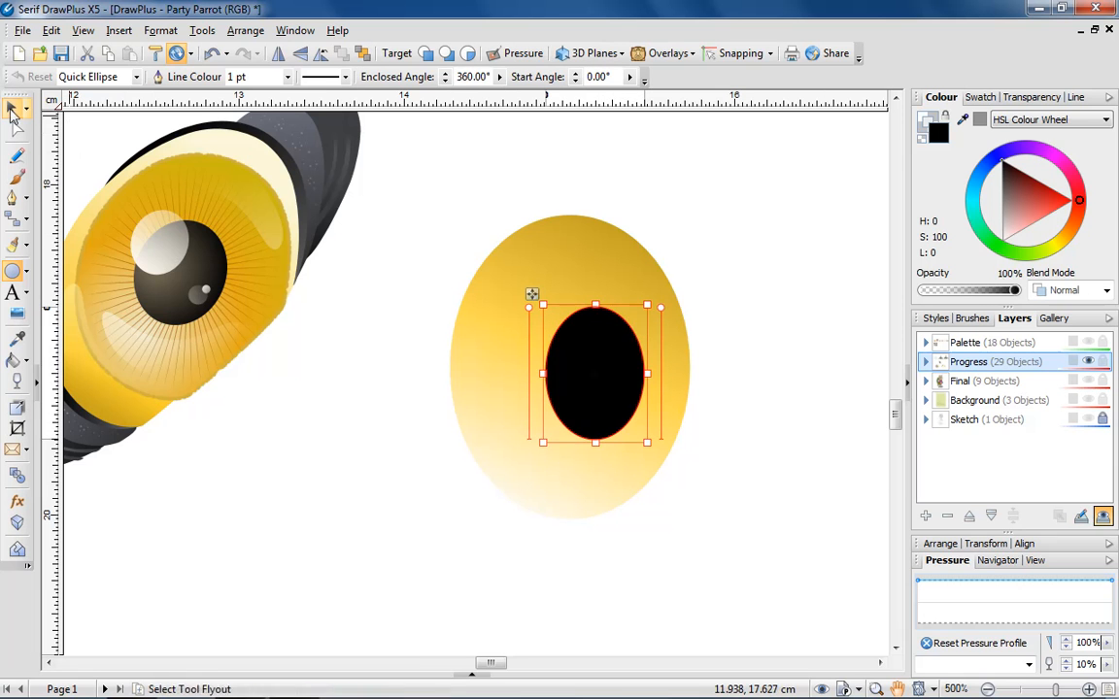
# - Give the black pupil ellipse a radial fill shading dark grey centre to black edge
pyautogui.click(16, 109)
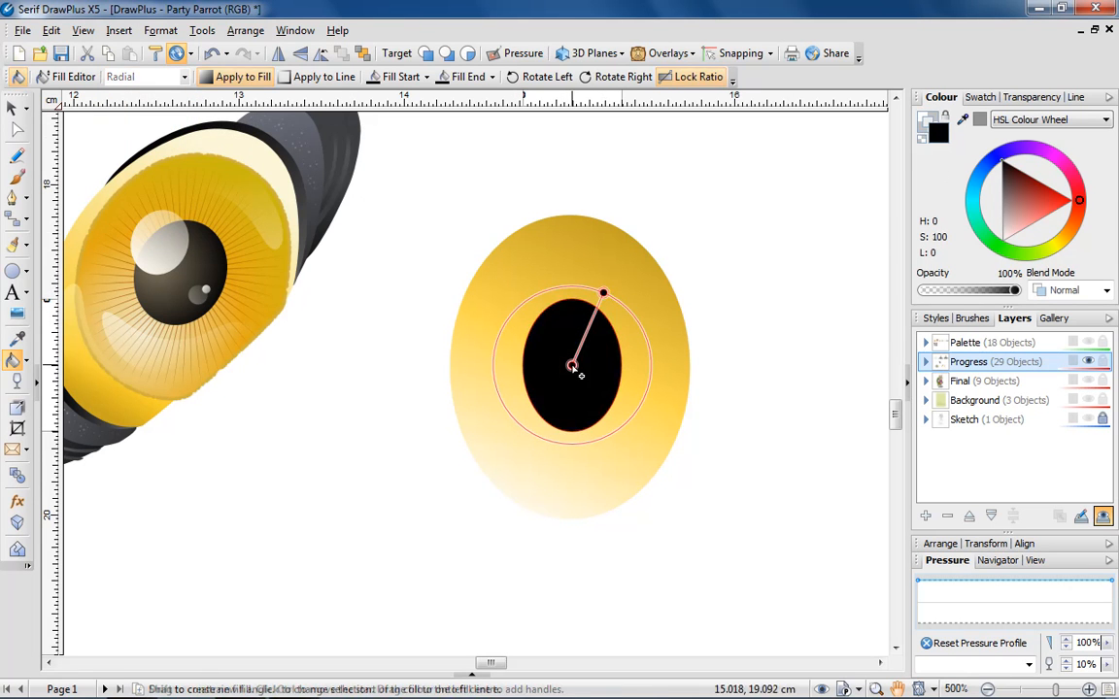
pyautogui.click(1068, 237)
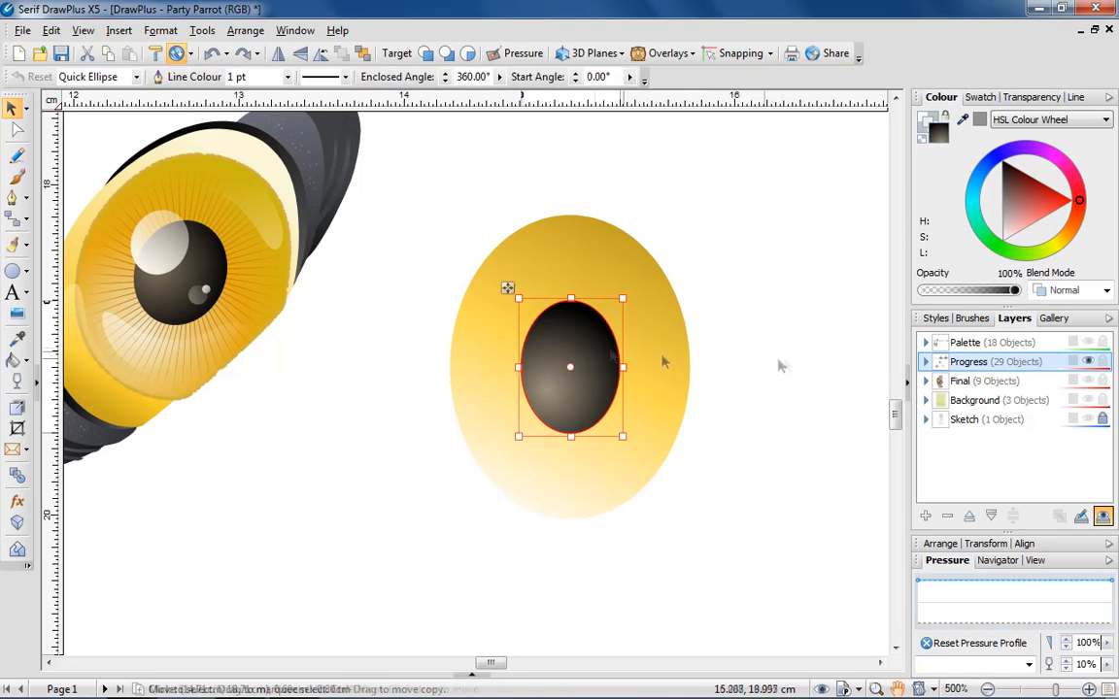
pyautogui.click(787, 365)
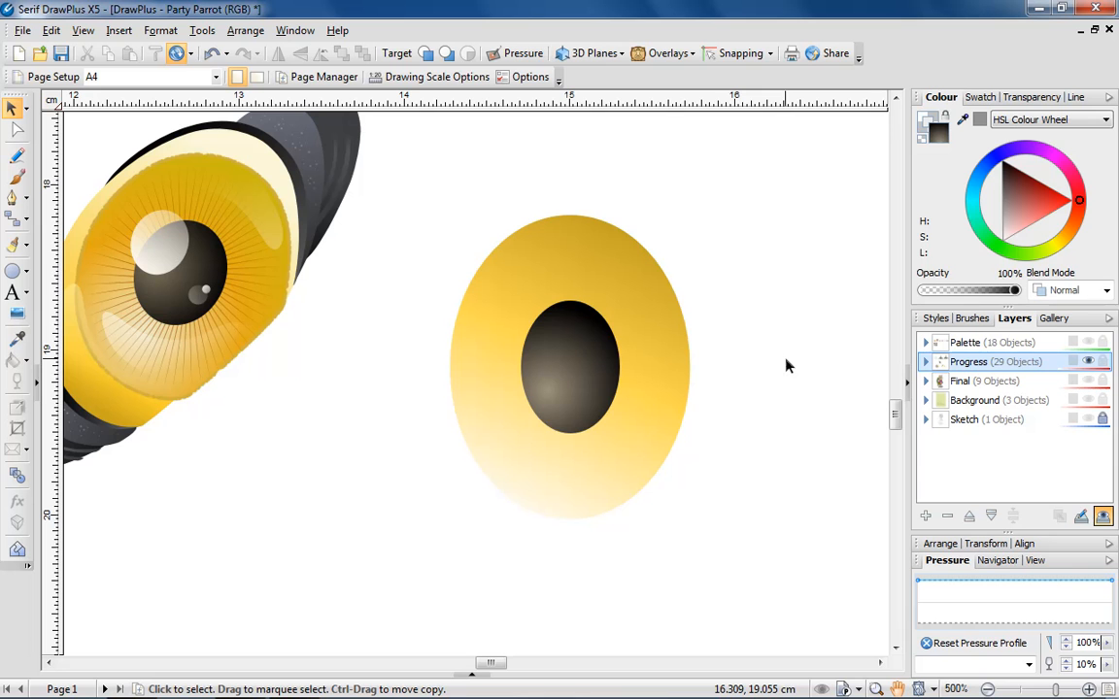
pyautogui.moveTo(35, 257)
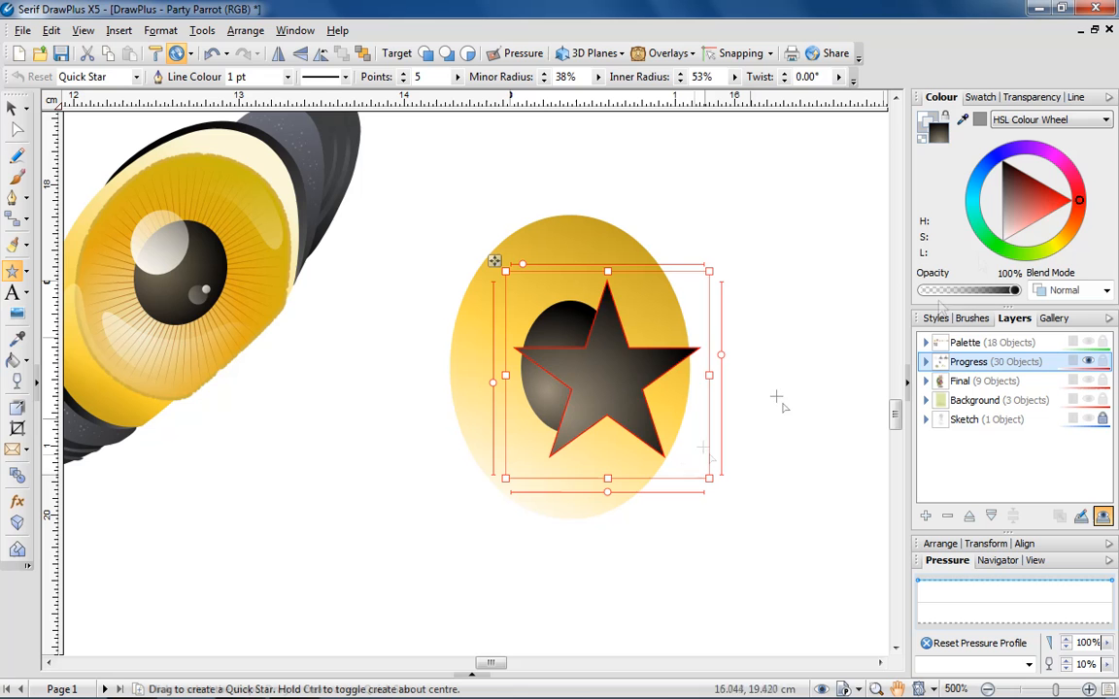
# - Place a Quick Star over the pupil as dark radiating iris rays behind it
pyautogui.click(1061, 237)
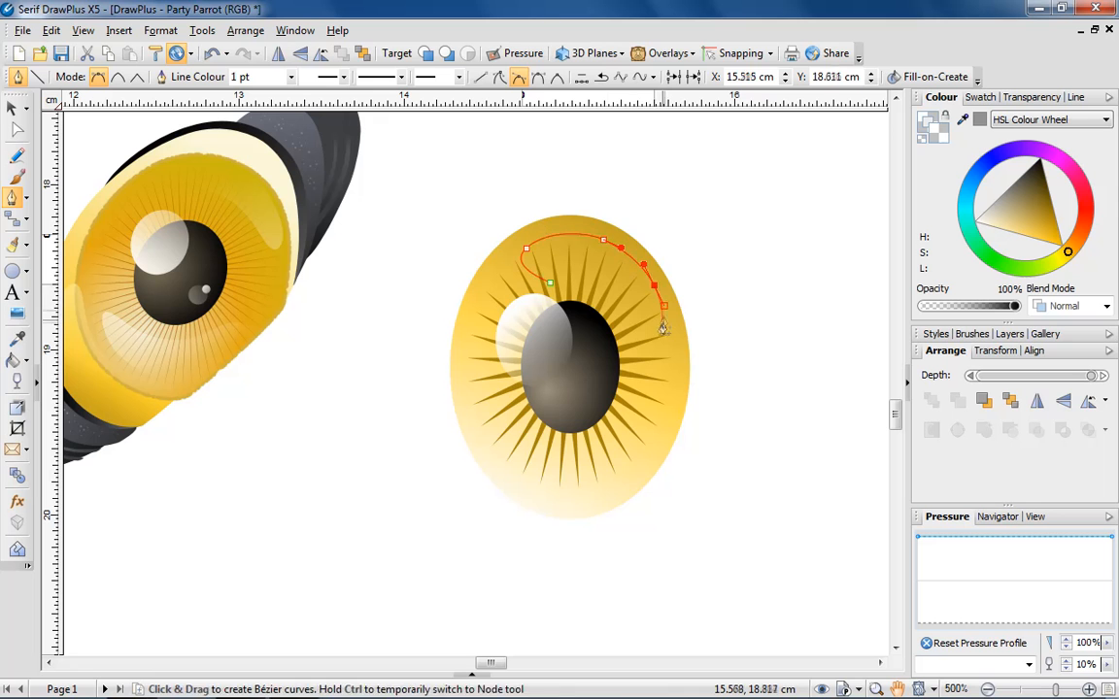
# - Shape a pale yellow crescent sheen across the eye top and fade it with linear transparency
pyautogui.click(551, 288)
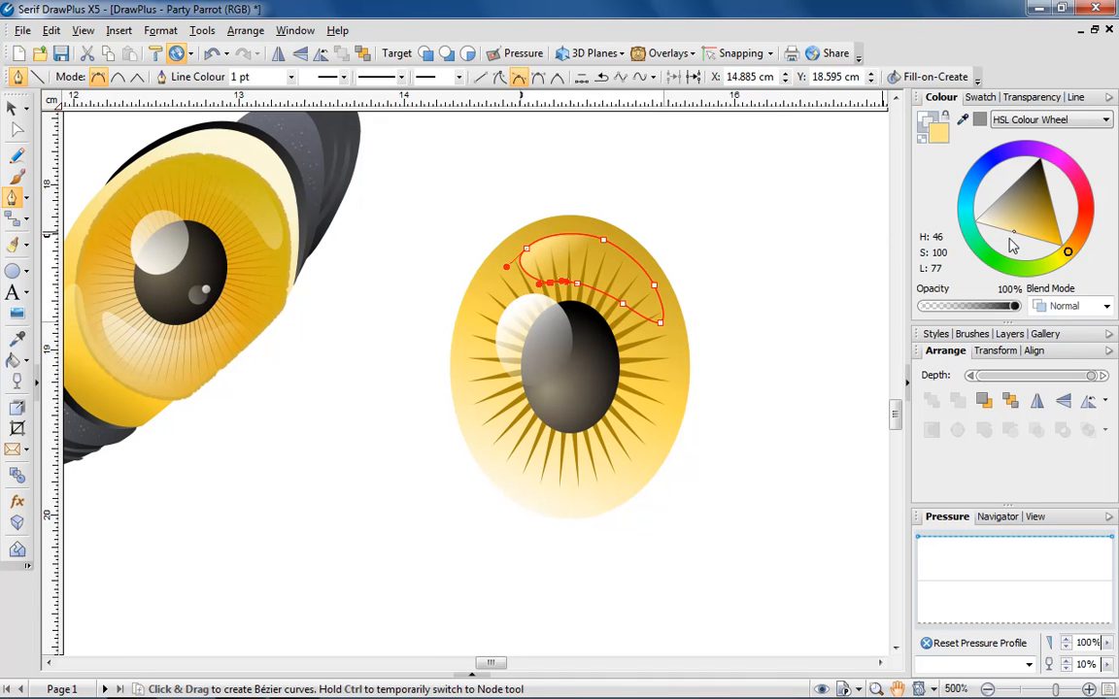
pyautogui.click(16, 381)
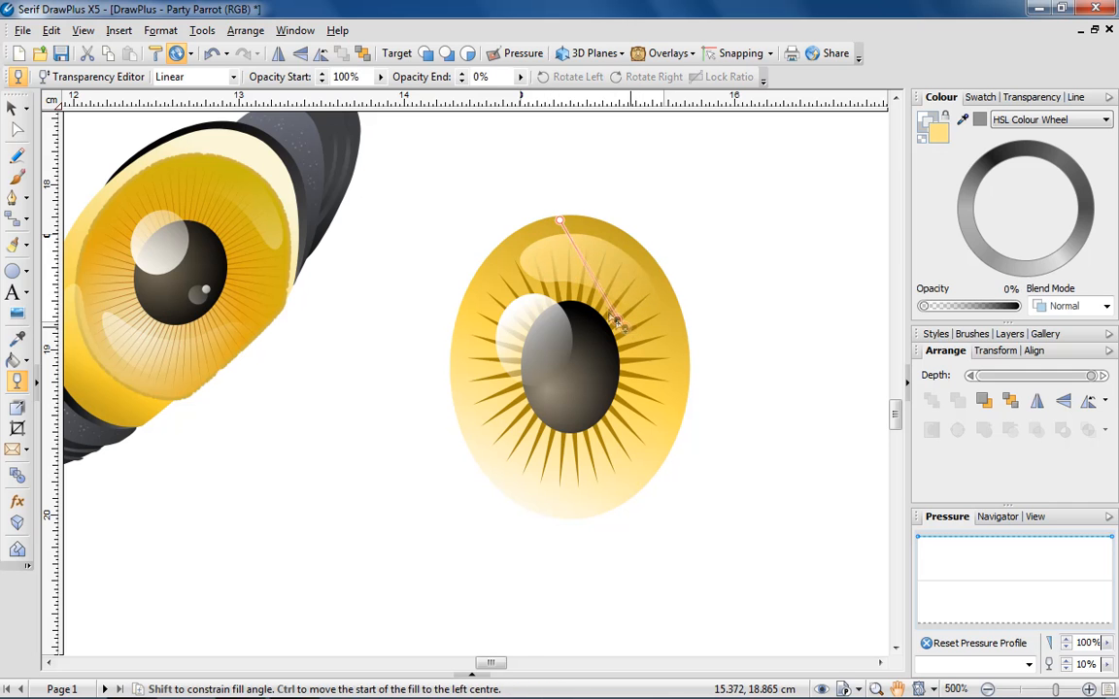
pyautogui.moveTo(617, 327); pyautogui.dragTo(583, 229)
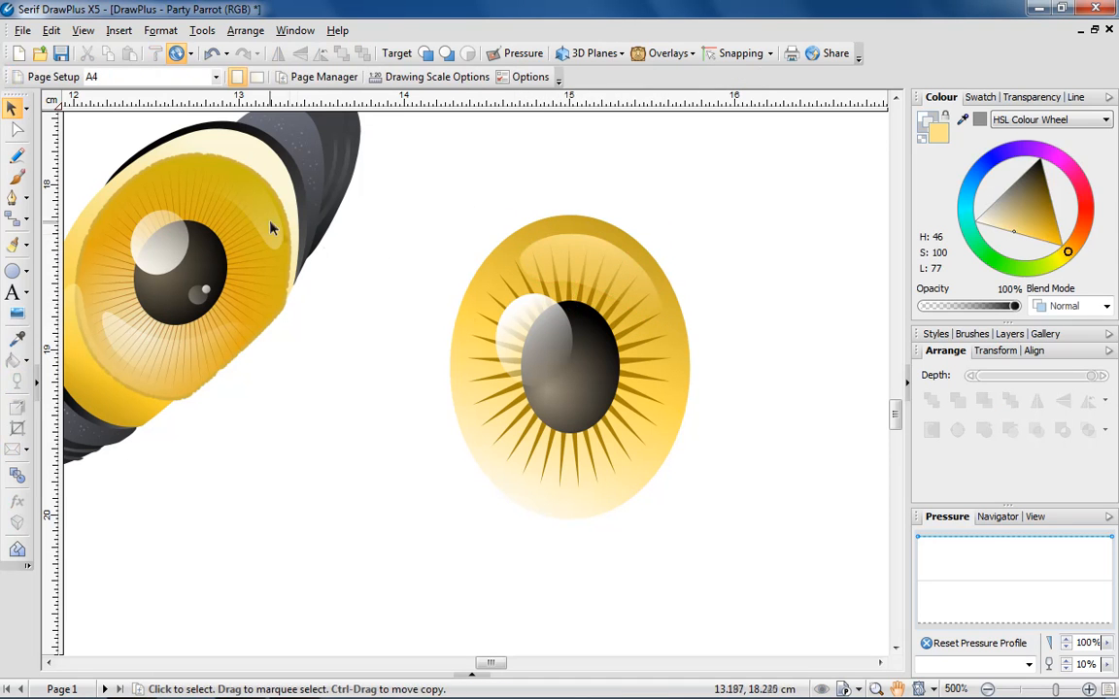
pyautogui.moveTo(560, 223)
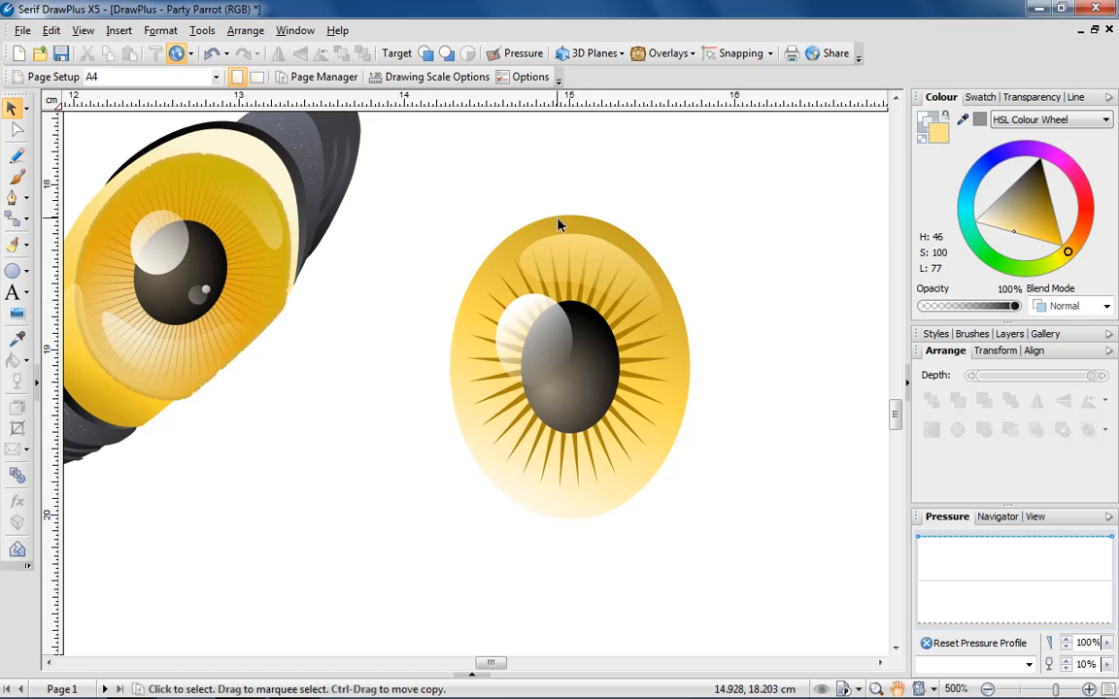
# - Rim the eye with a brown outline oval and look for the Chalk - Soft brush stroke
pyautogui.click(569, 368)
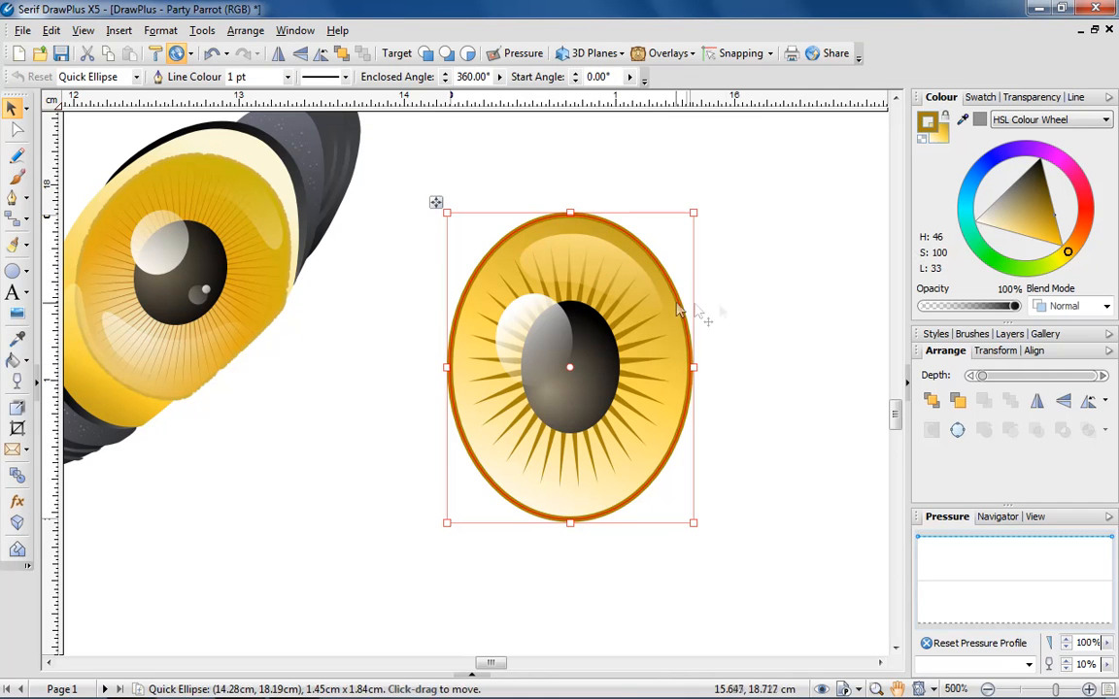
pyautogui.click(977, 318)
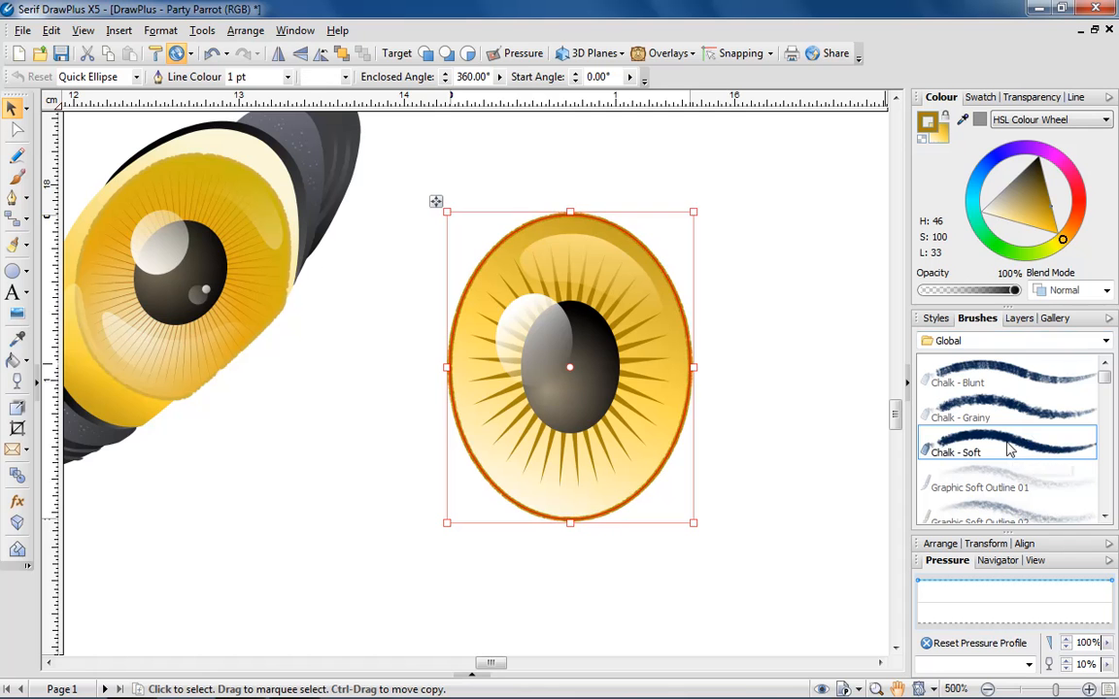